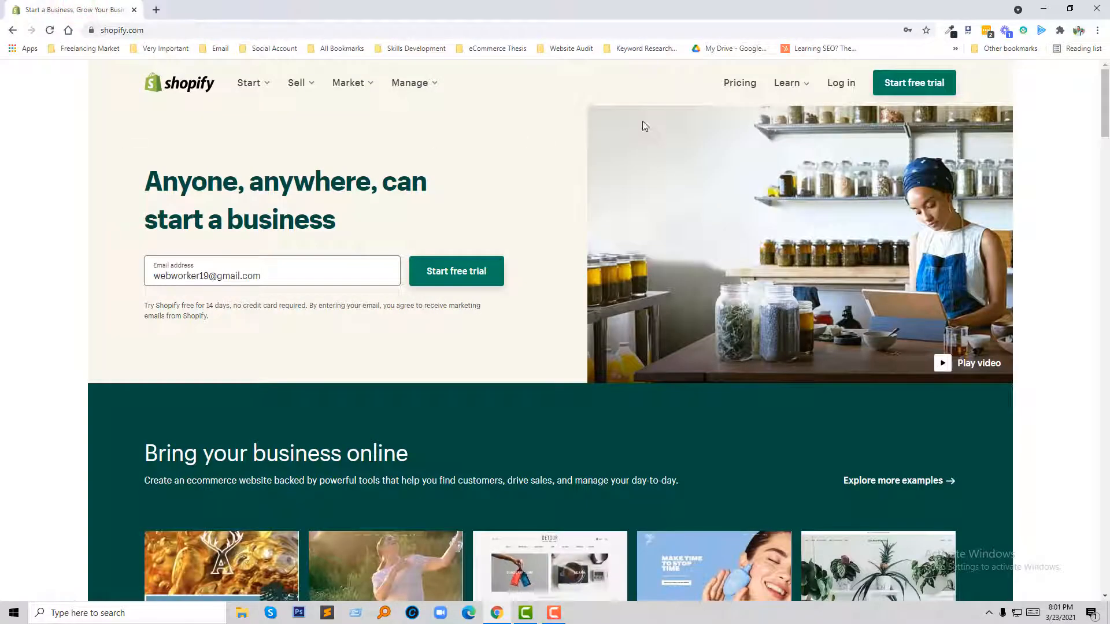
- Enter the EquiPetX admin dashboard and launch the live storefront in a new tab
{"action": "left_click", "coordinate": [840, 83]}
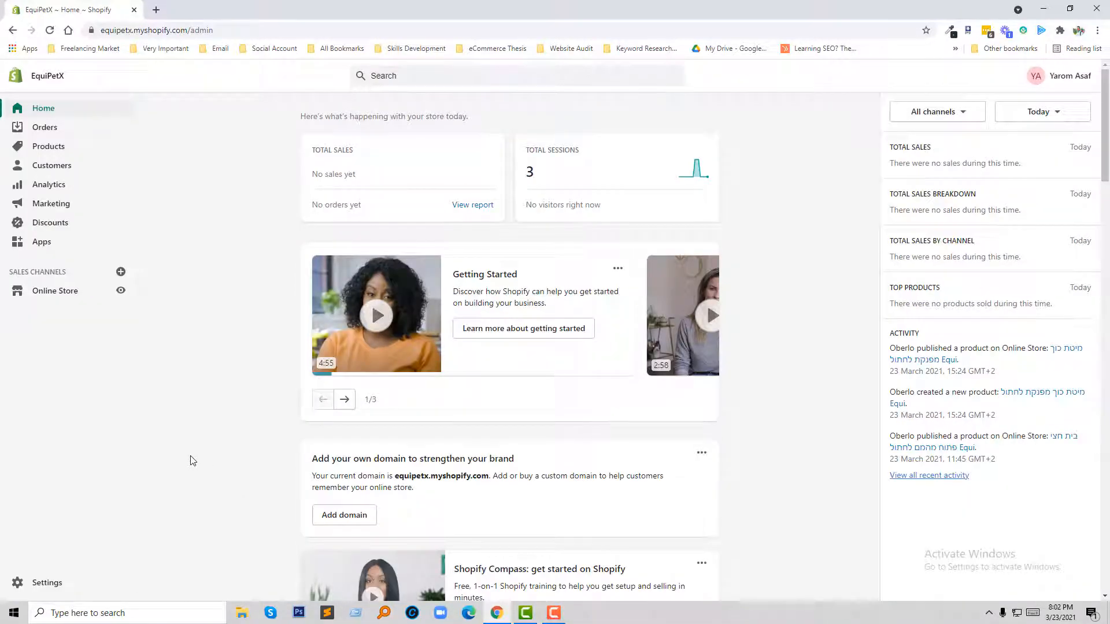
{"action": "mouse_move", "coordinate": [25, 314]}
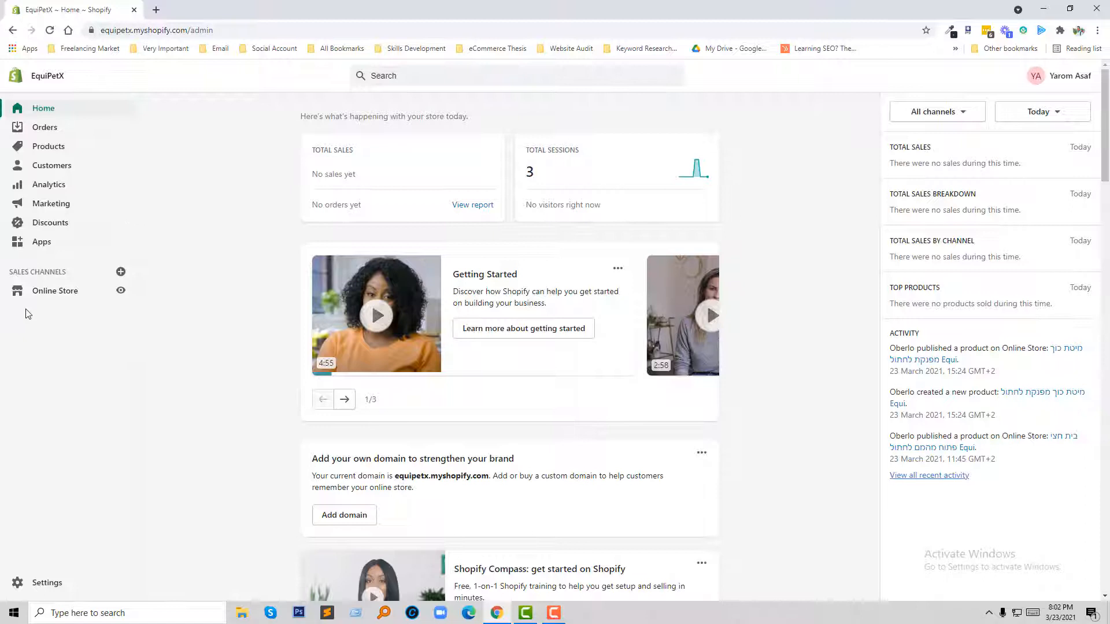
{"action": "mouse_move", "coordinate": [120, 292]}
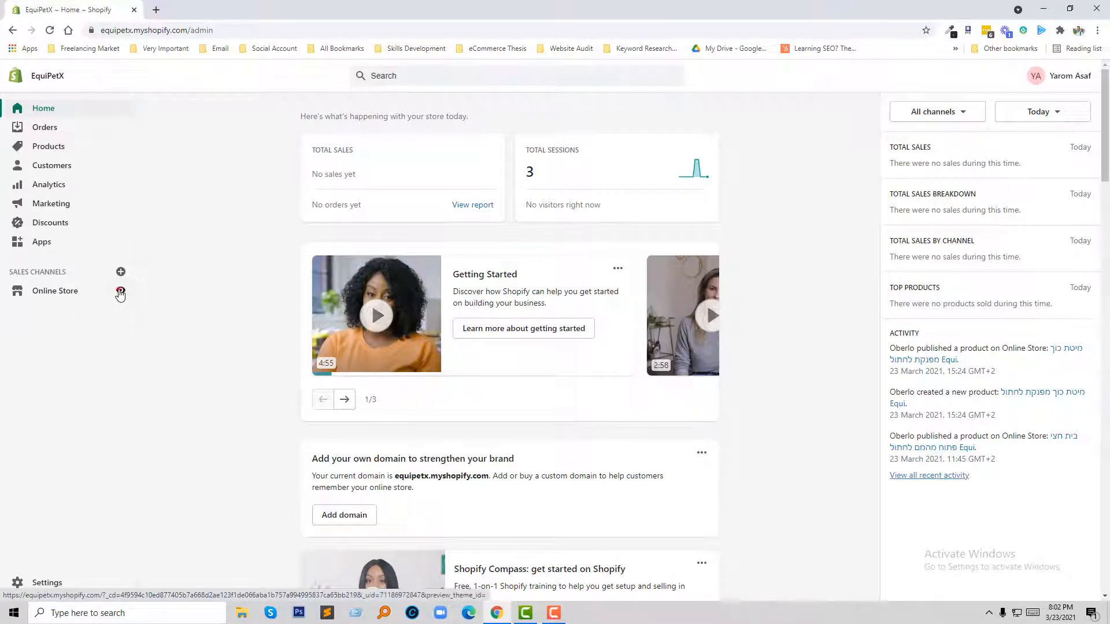
{"action": "left_click", "coordinate": [121, 290]}
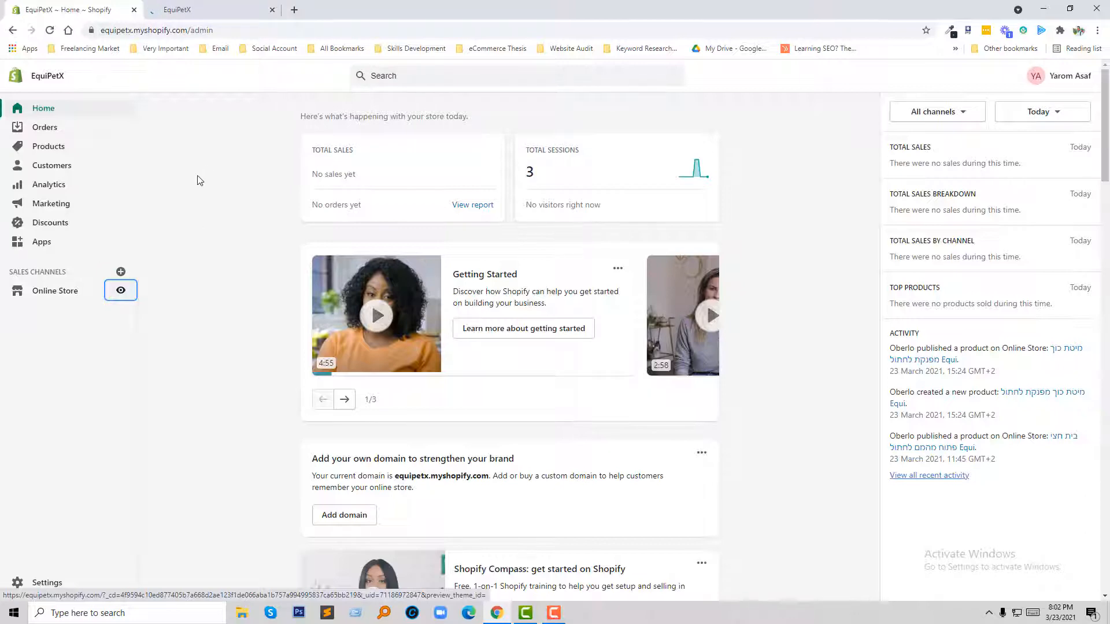
{"action": "left_click", "coordinate": [121, 290]}
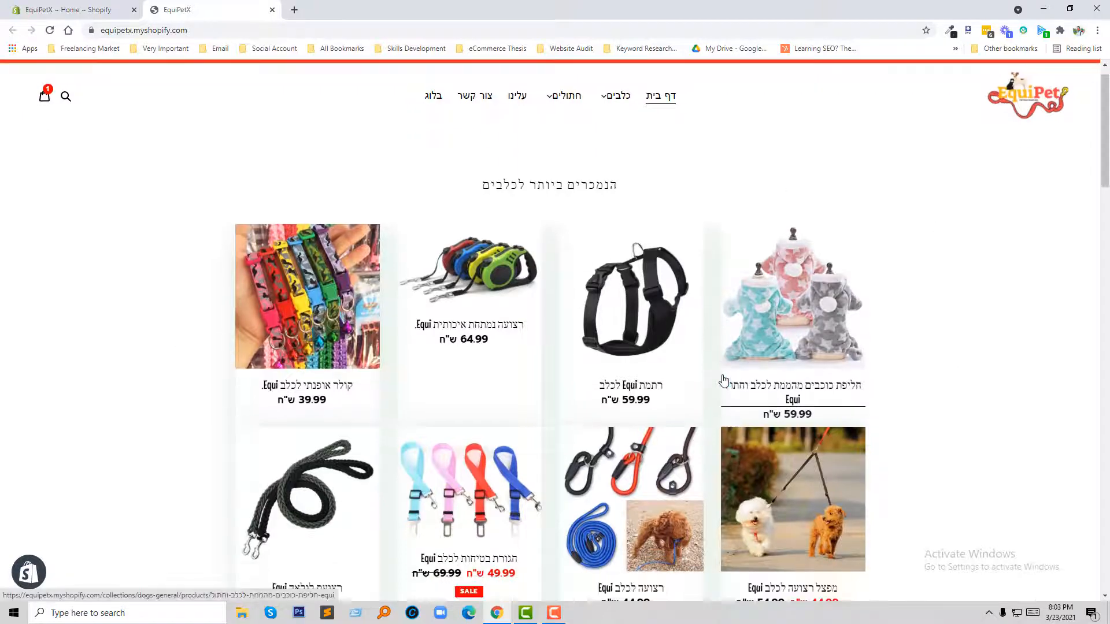
{"action": "scroll", "scroll_direction": "down", "scroll_amount": 3}
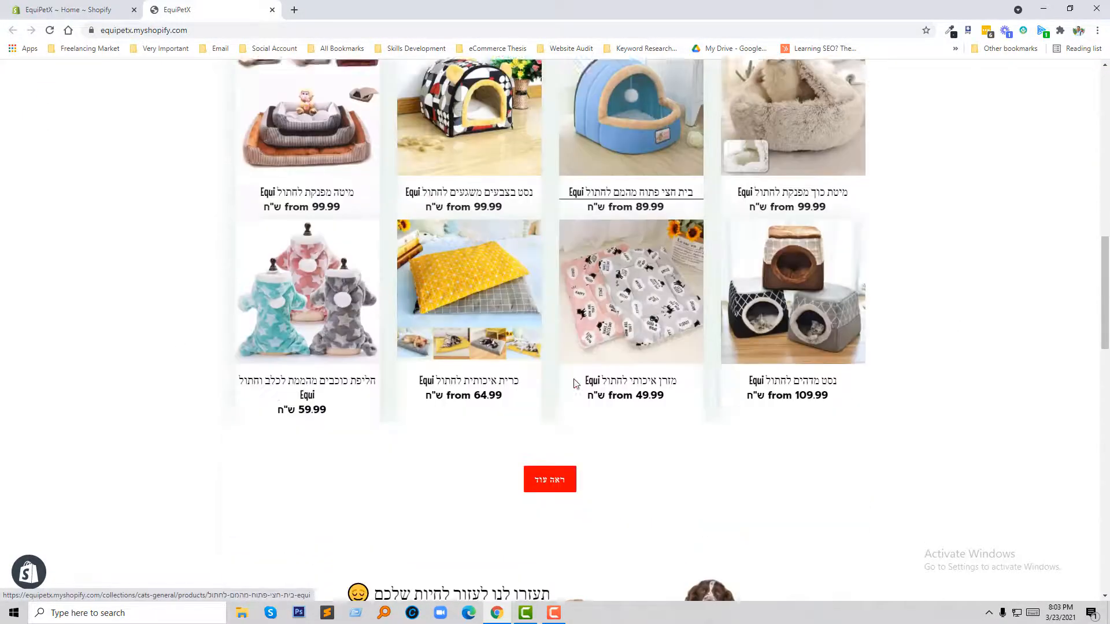
{"action": "scroll", "scroll_direction": "down", "scroll_amount": 3}
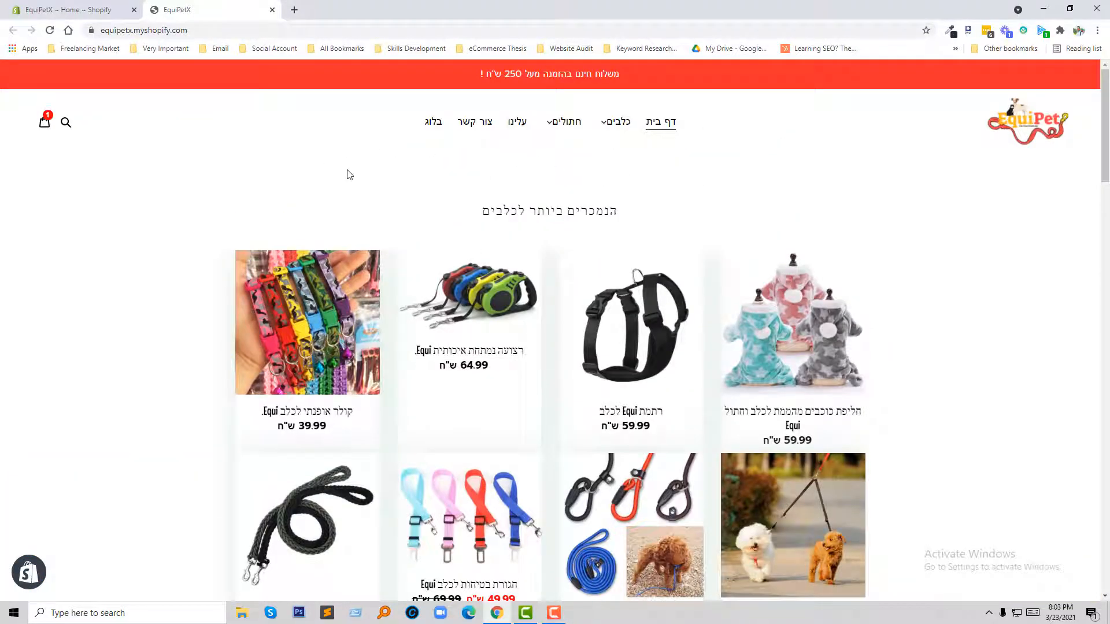
{"action": "mouse_move", "coordinate": [520, 184]}
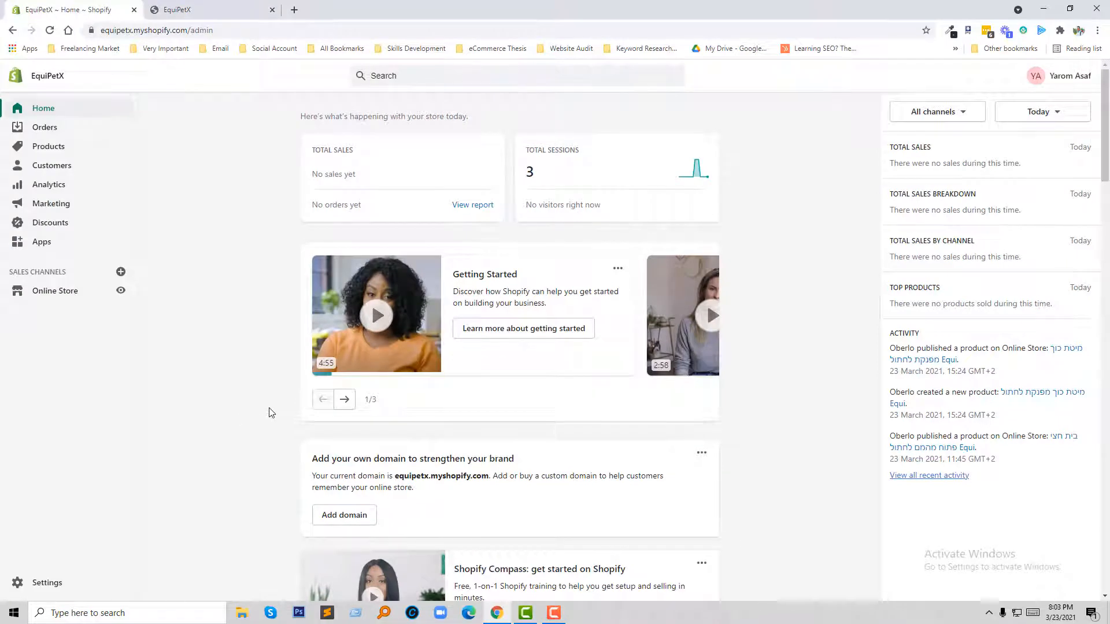
{"action": "mouse_move", "coordinate": [54, 291]}
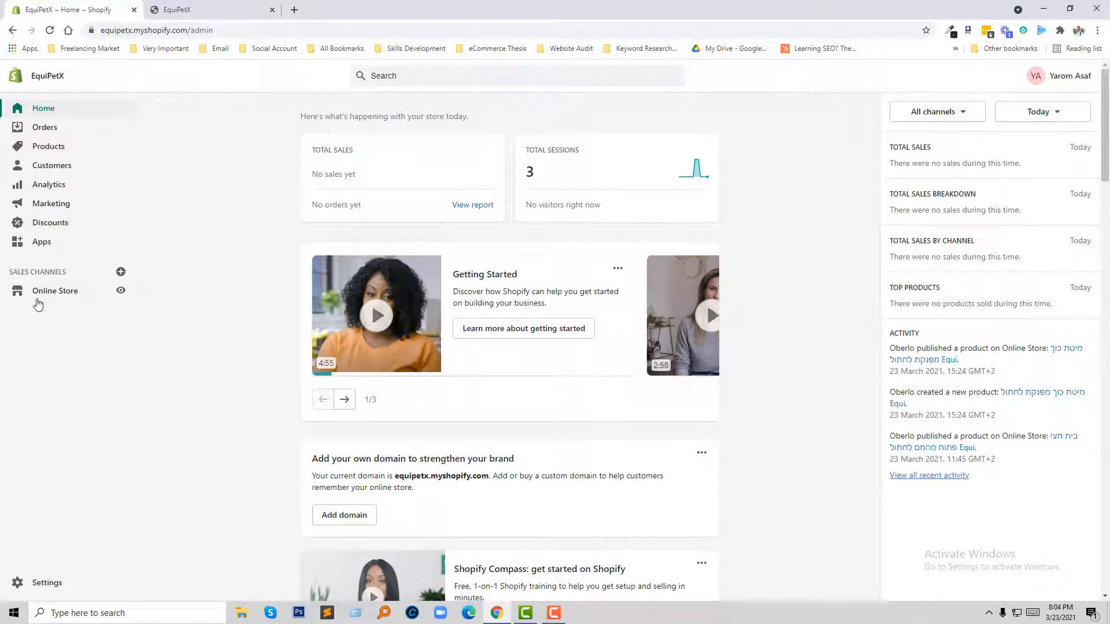
- From Online Store themes, choose Edit code on the live Debut theme
{"action": "left_click", "coordinate": [54, 292]}
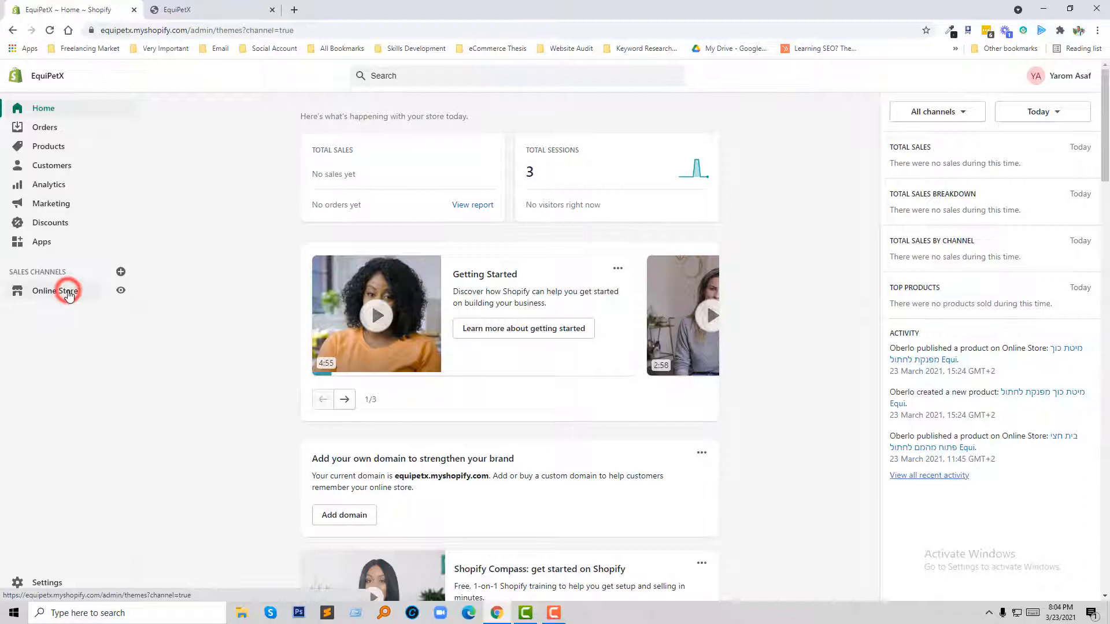
{"action": "left_click", "coordinate": [54, 290]}
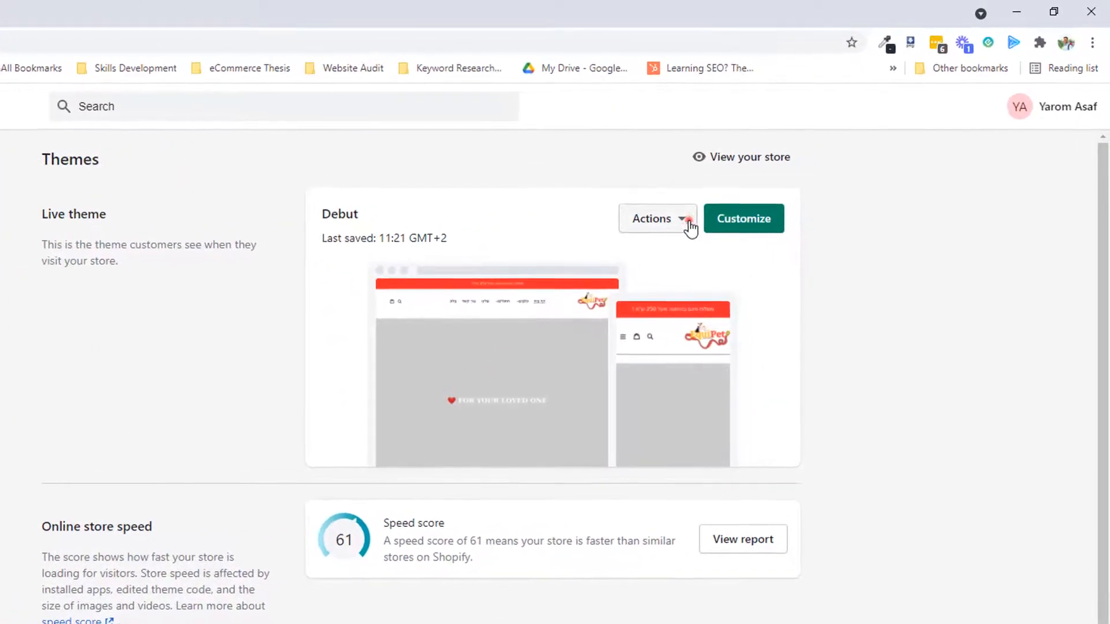
{"action": "left_click", "coordinate": [656, 218]}
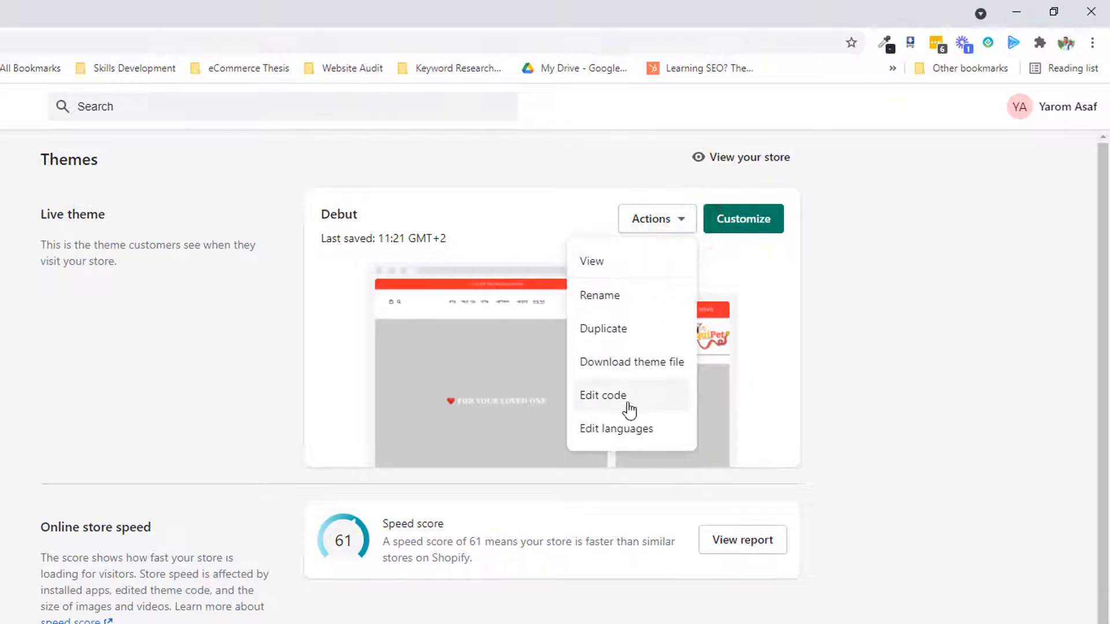
{"action": "left_click", "coordinate": [603, 395]}
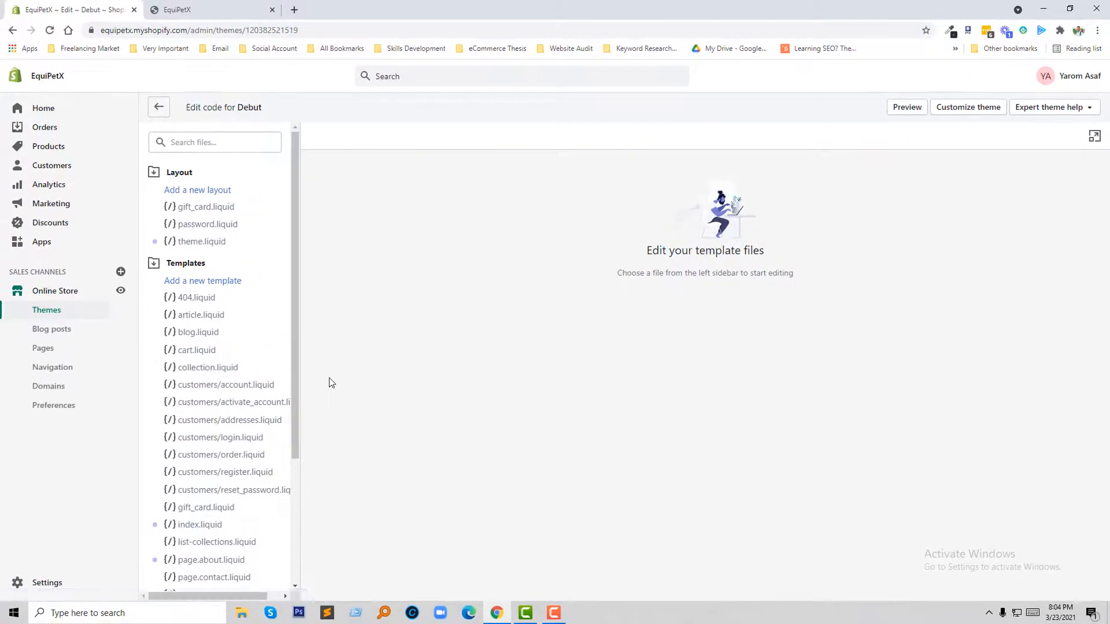
- Expand the Templates folder and load index.liquid into the editor
{"action": "left_click", "coordinate": [178, 173]}
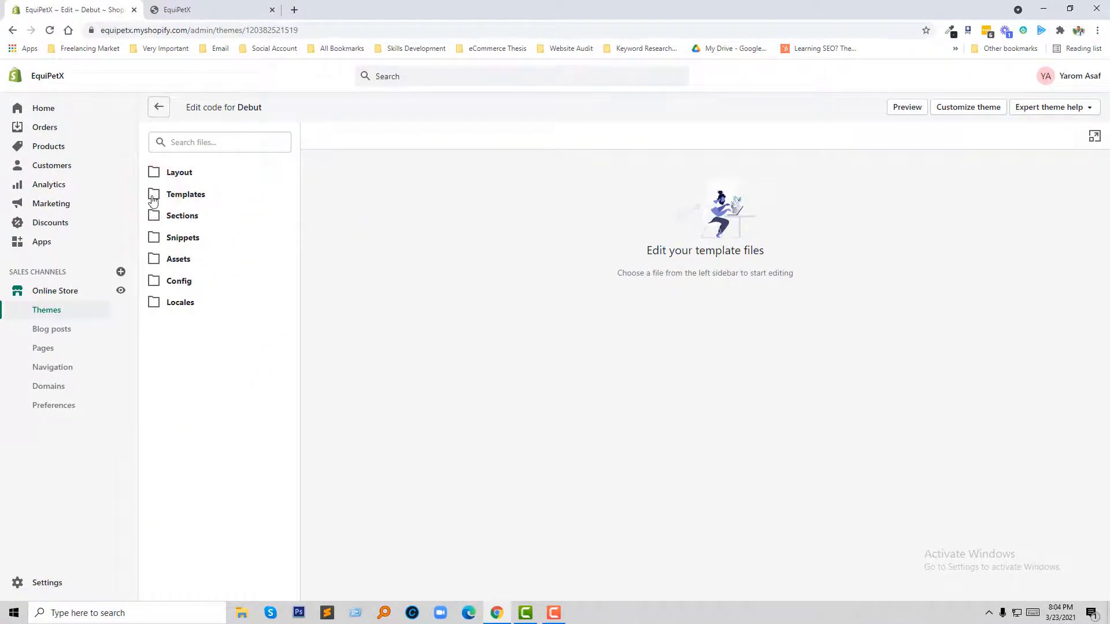
{"action": "left_click", "coordinate": [185, 195]}
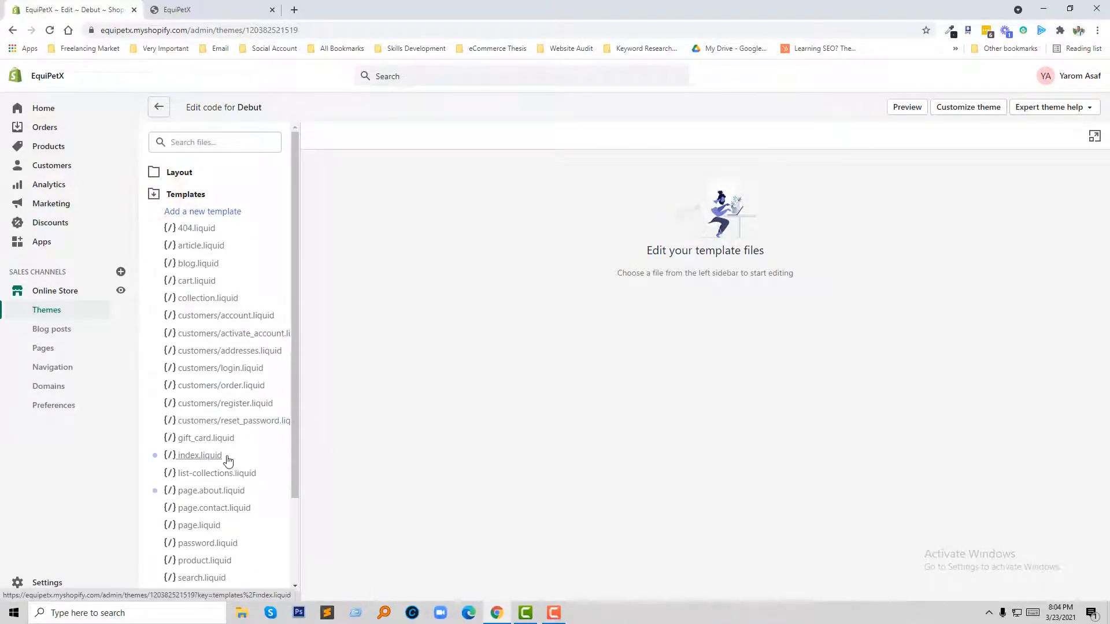
{"action": "mouse_move", "coordinate": [220, 459]}
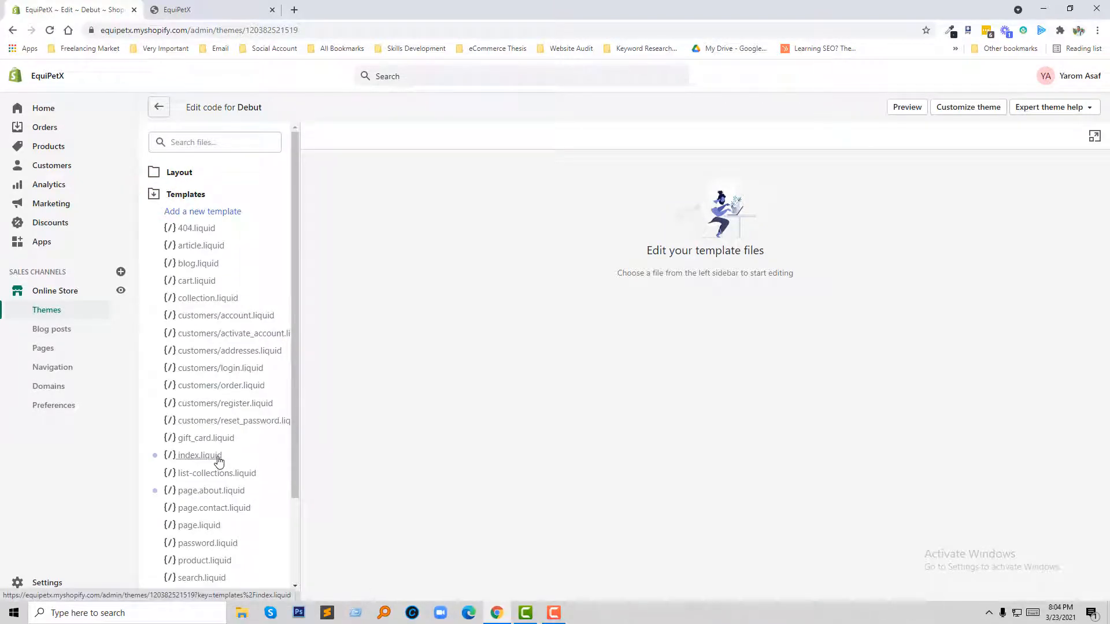
{"action": "left_click", "coordinate": [200, 456]}
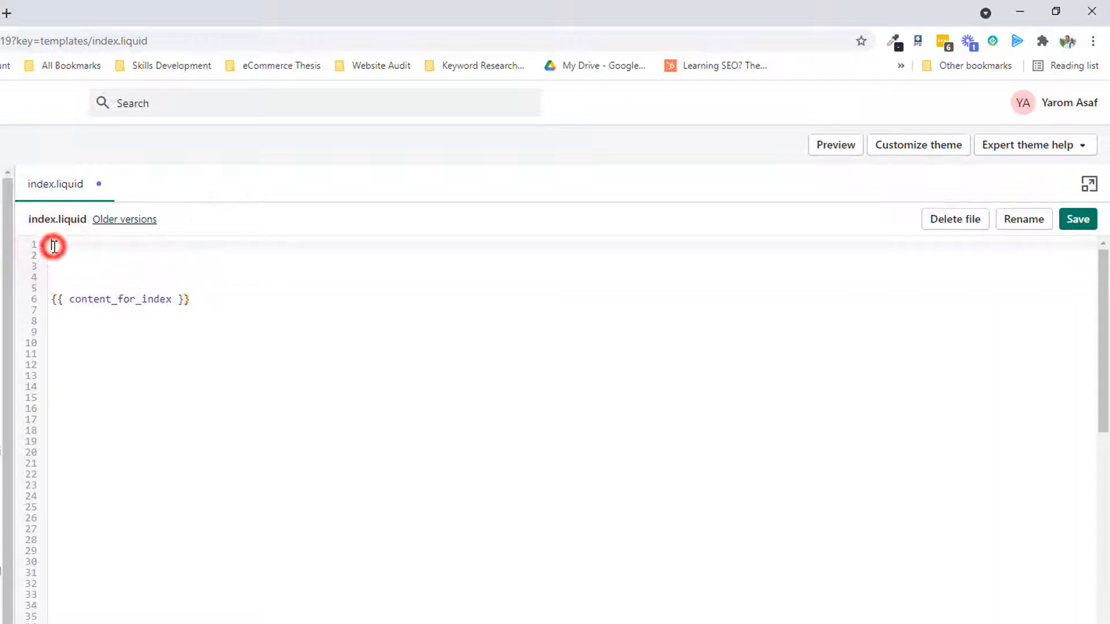
- Write <section class="video-slider-area"></section> at line 1, with the closing tag on its own line
{"action": "left_click", "coordinate": [52, 245]}
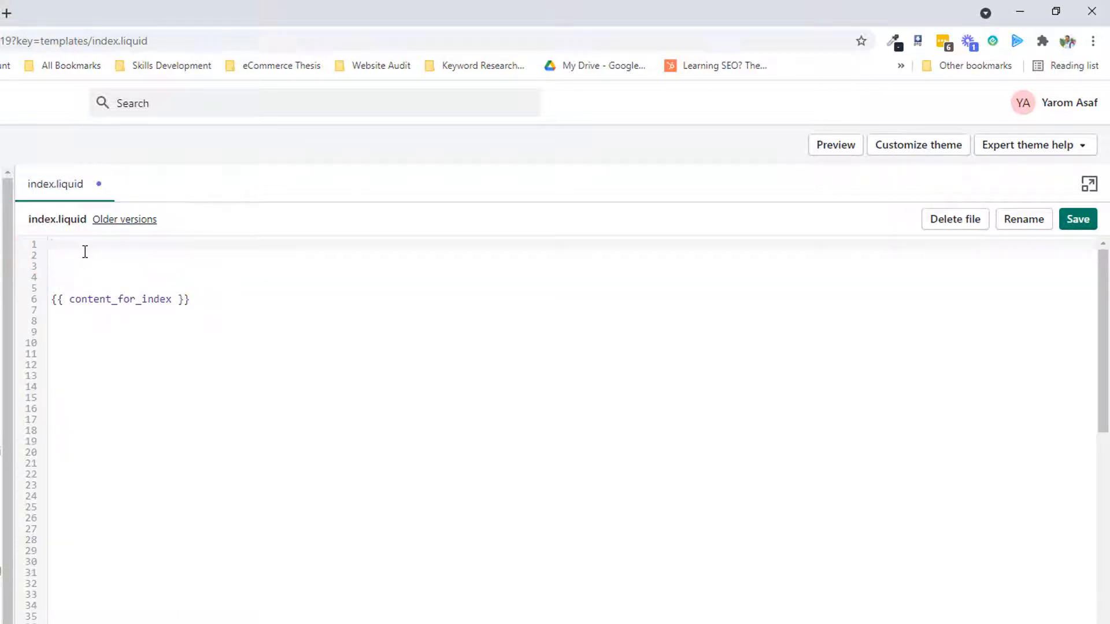
{"action": "type", "text": "<section>"}
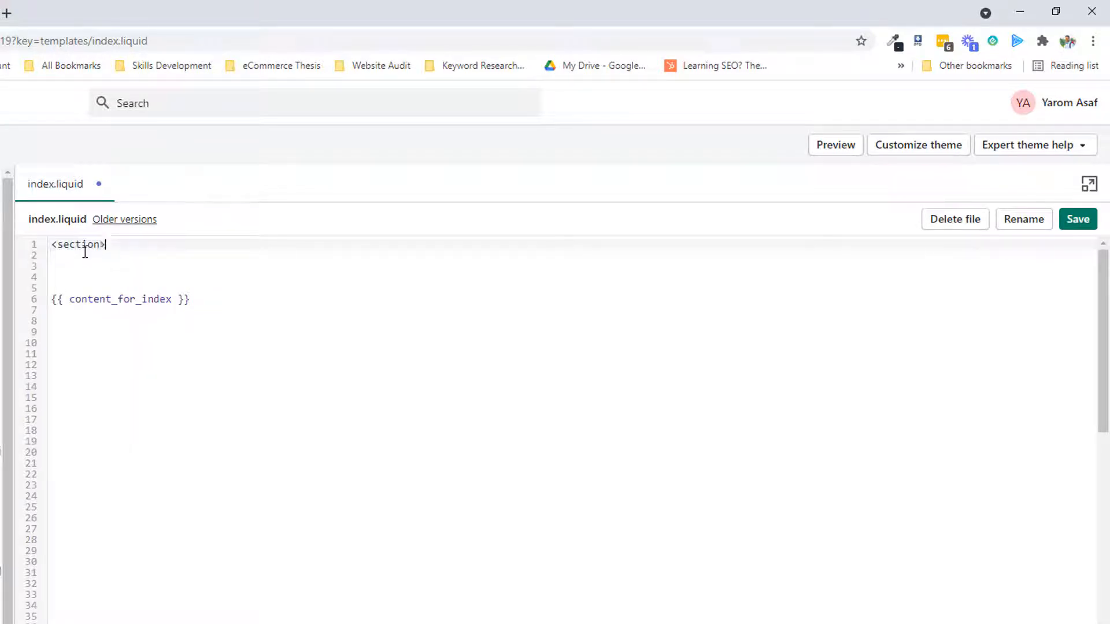
{"action": "type", "text": "</section>"}
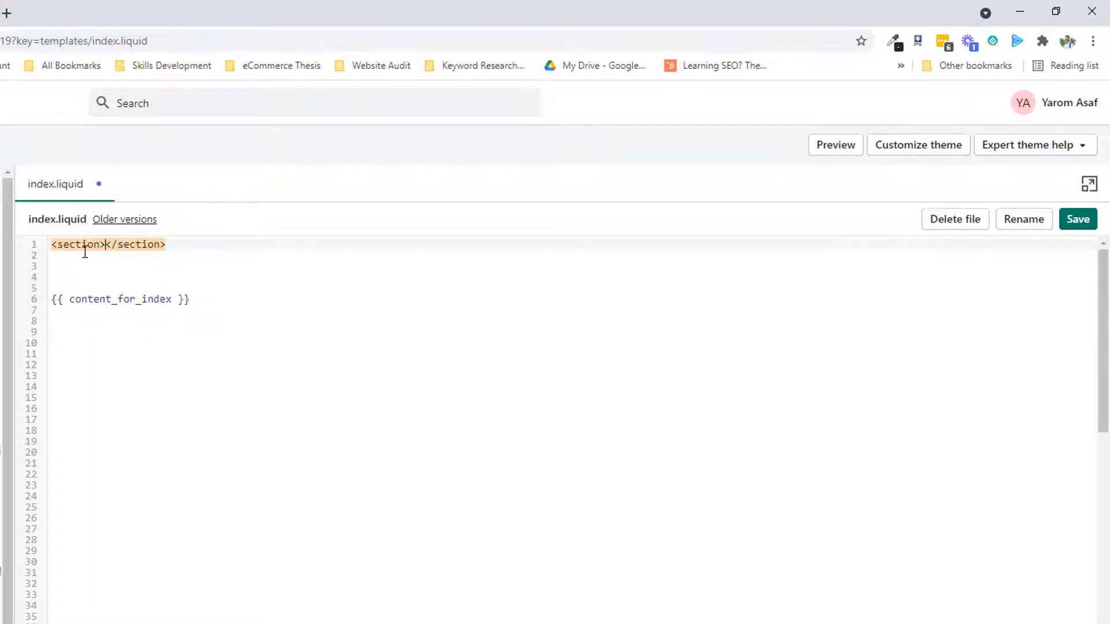
{"action": "key", "text": "Enter"}
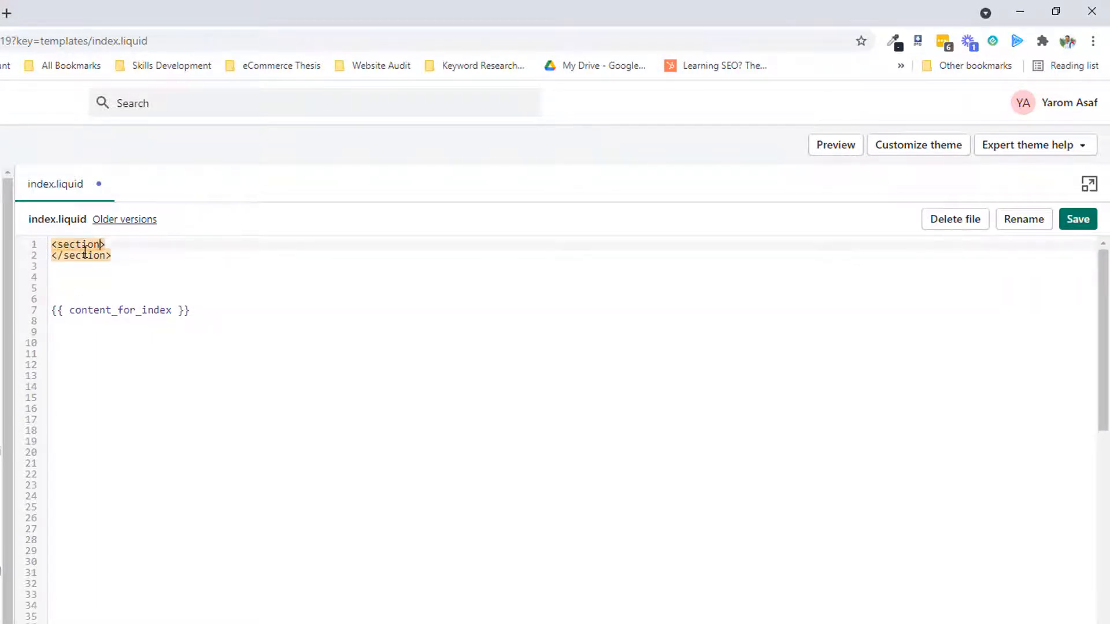
{"action": "type", "text": "class="}
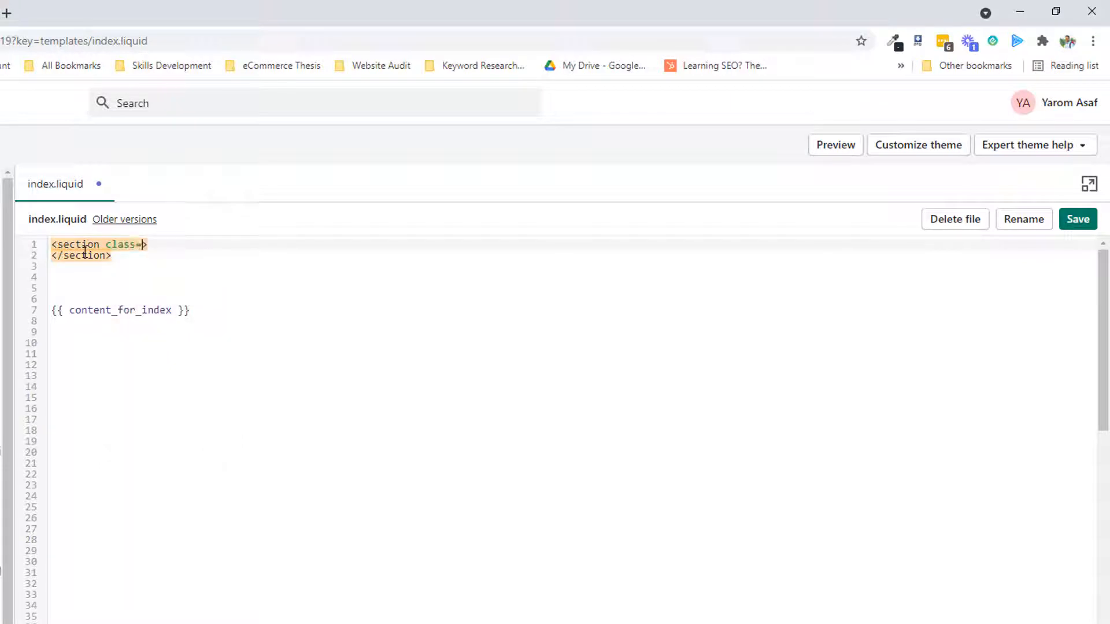
{"action": "type", "text": "\"\""}
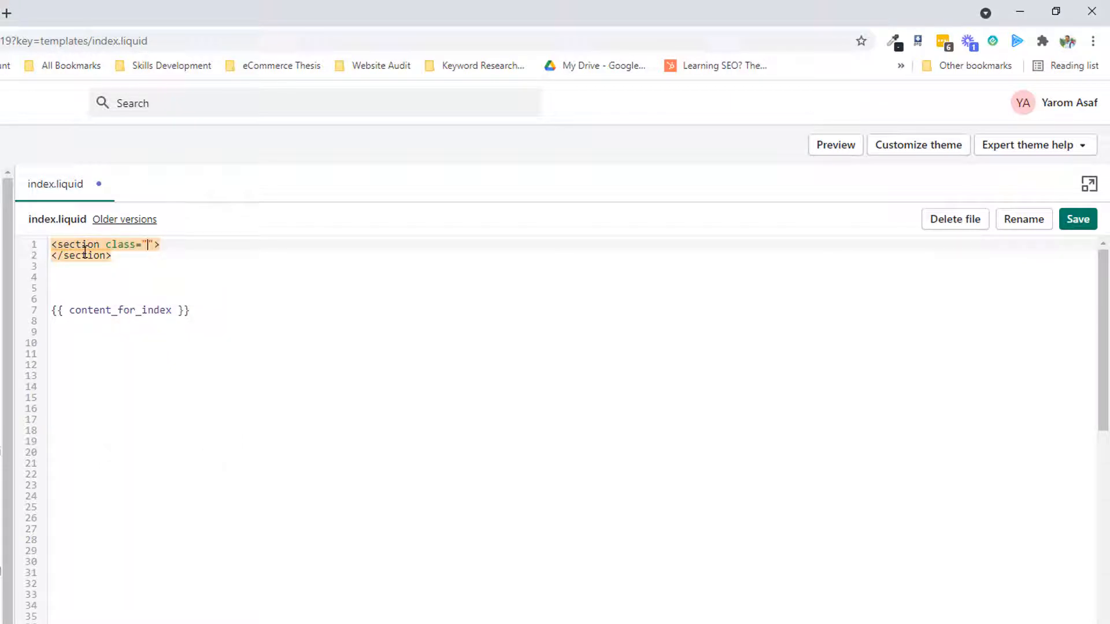
{"action": "type", "text": "Video"}
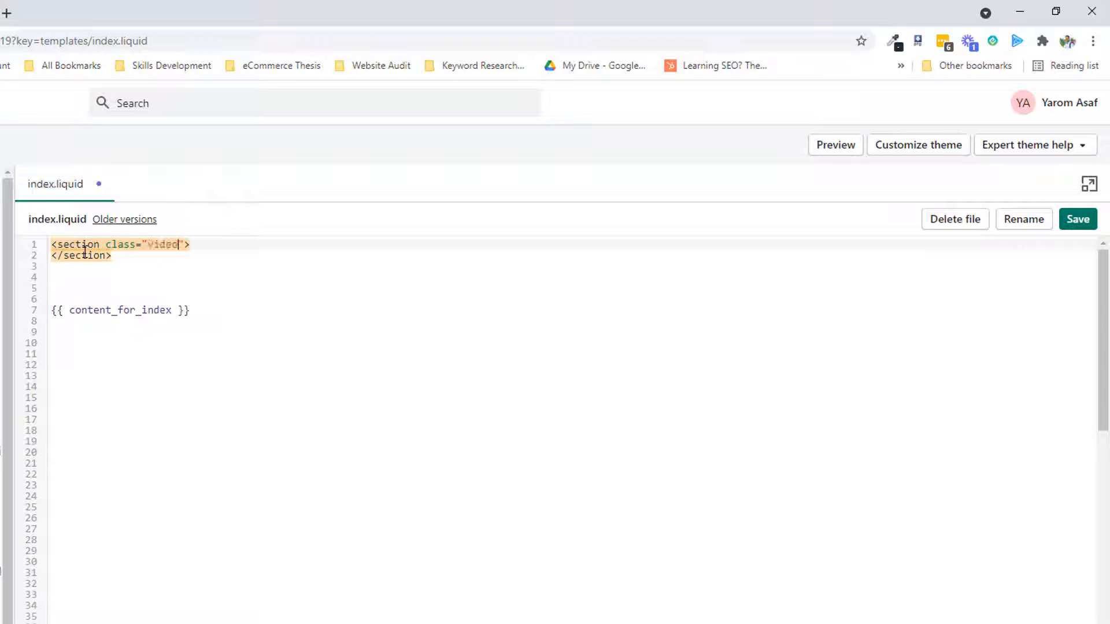
{"action": "type", "text": "-area"}
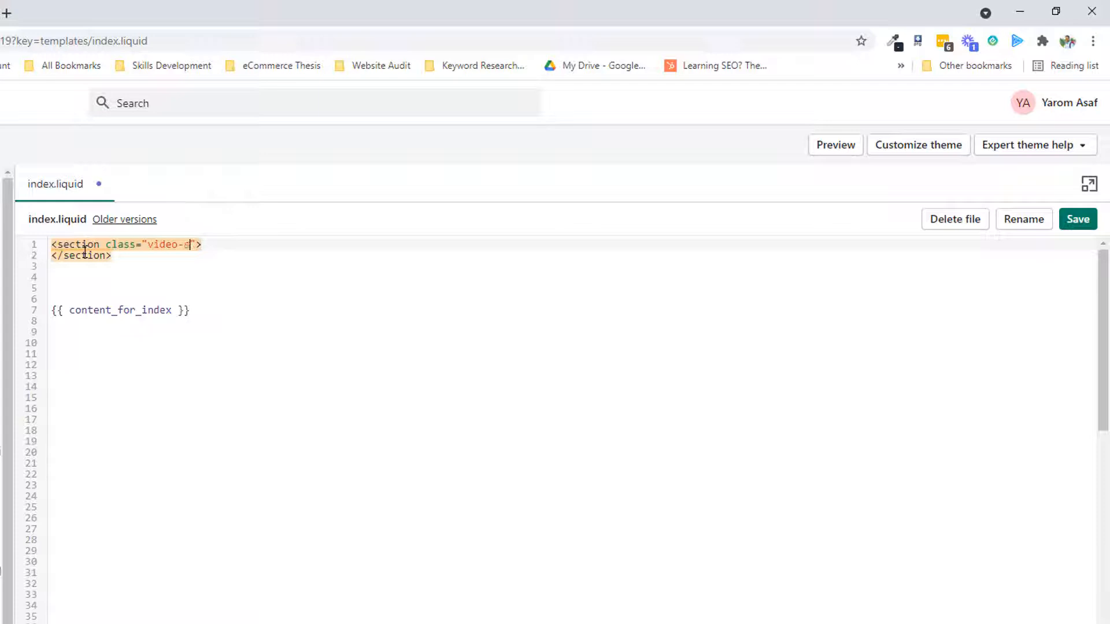
{"action": "type", "text": "lider-are"}
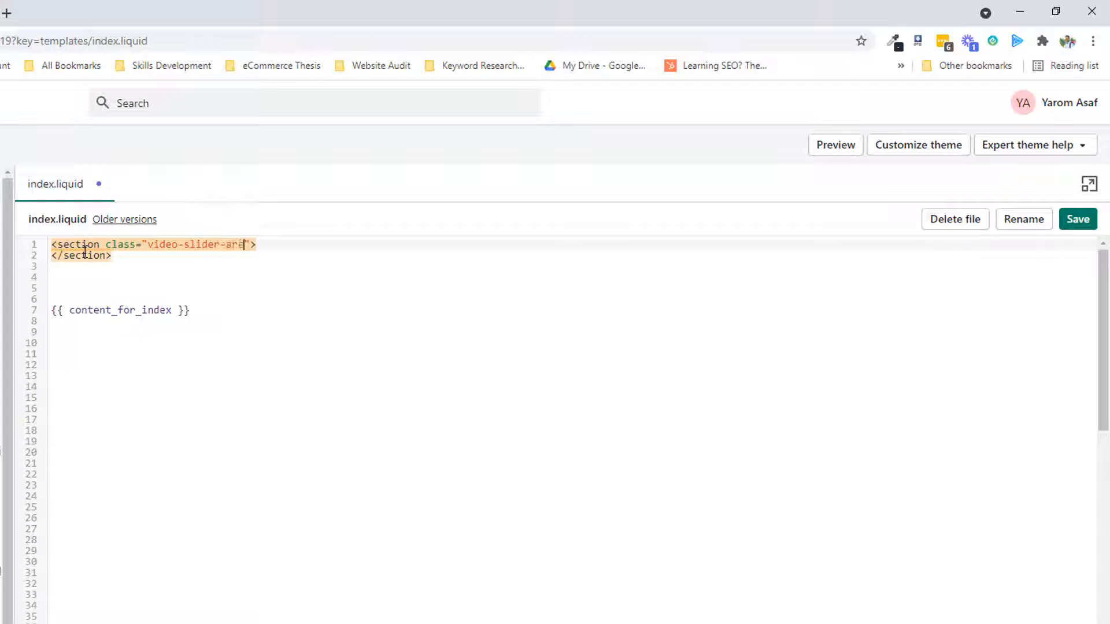
{"action": "type", "text": "a"}
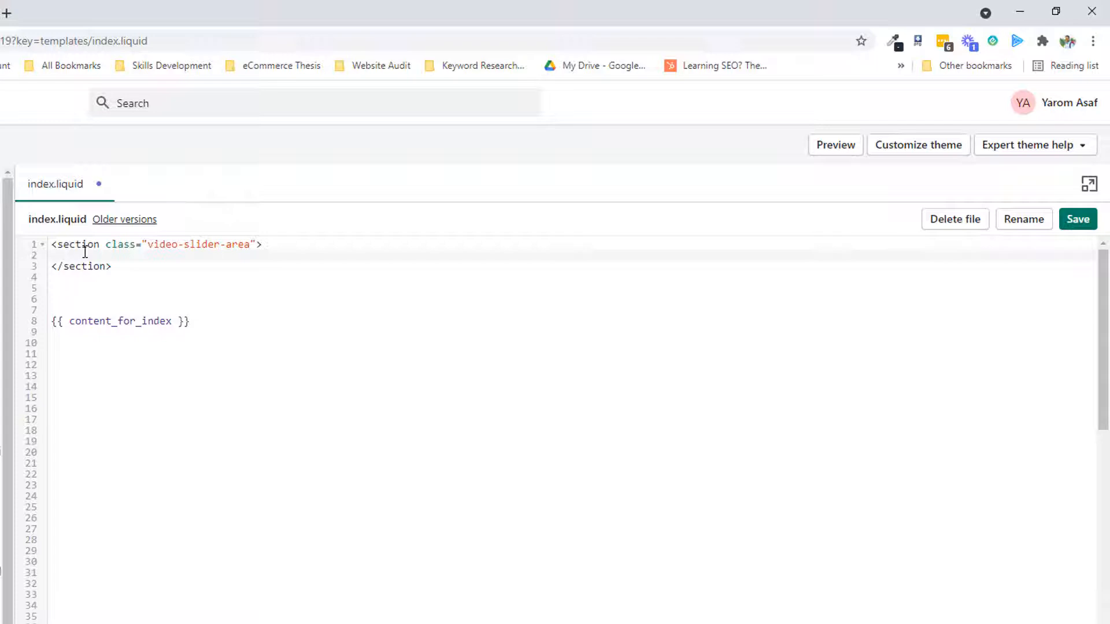
- Add a div with class video-slider containing an empty <video></video> tag
{"action": "type", "text": "<div class=\""}
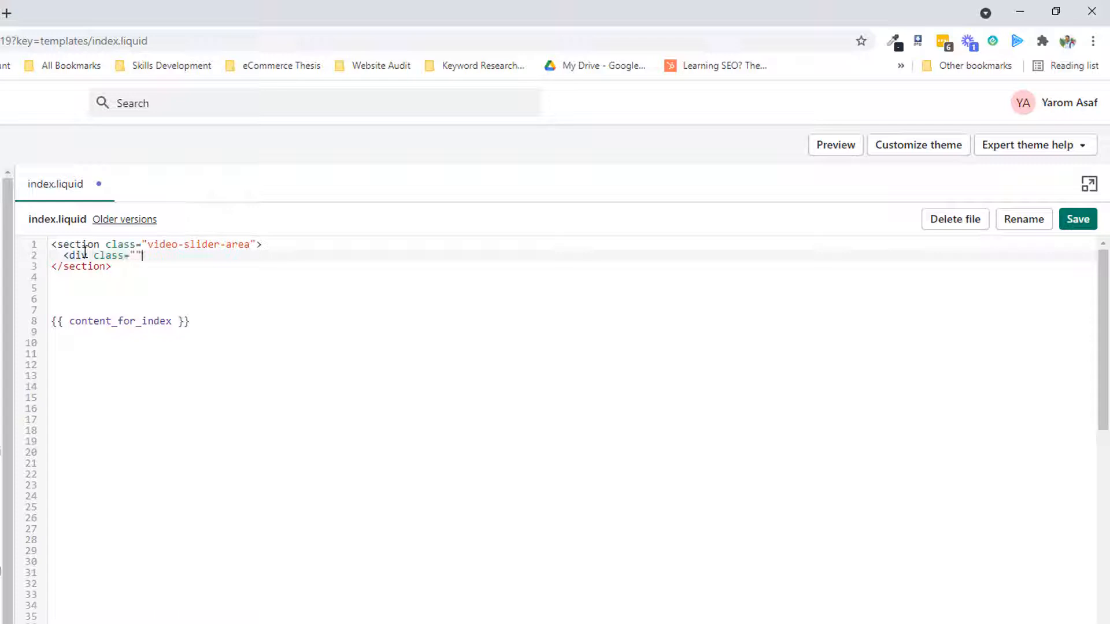
{"action": "type", "text": "video"}
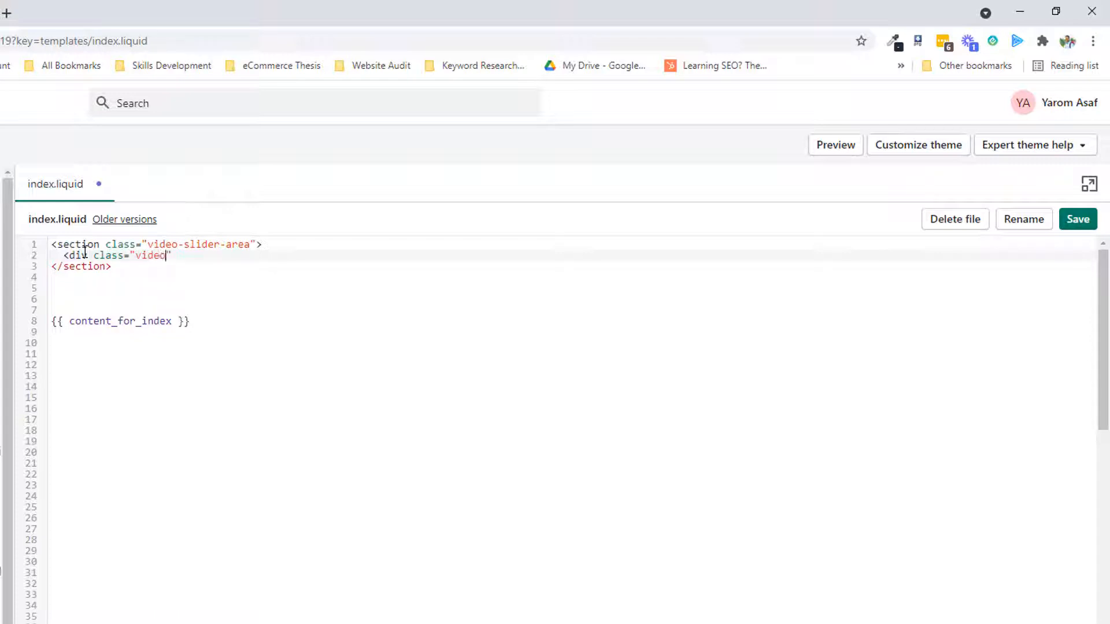
{"action": "type", "text": "-slider"}
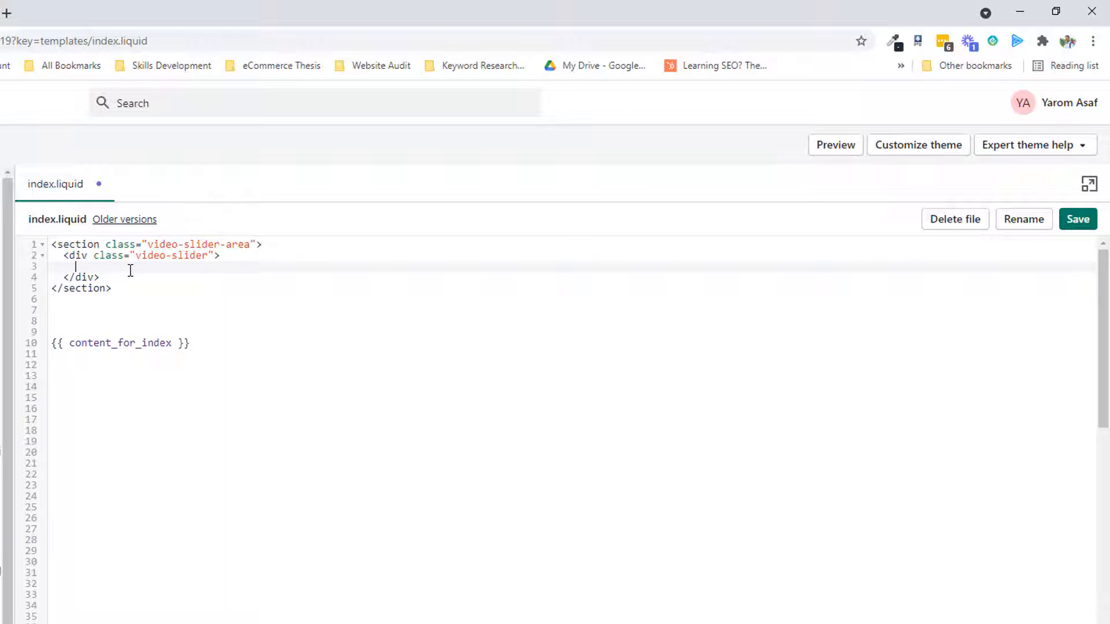
{"action": "type", "text": "<video>"}
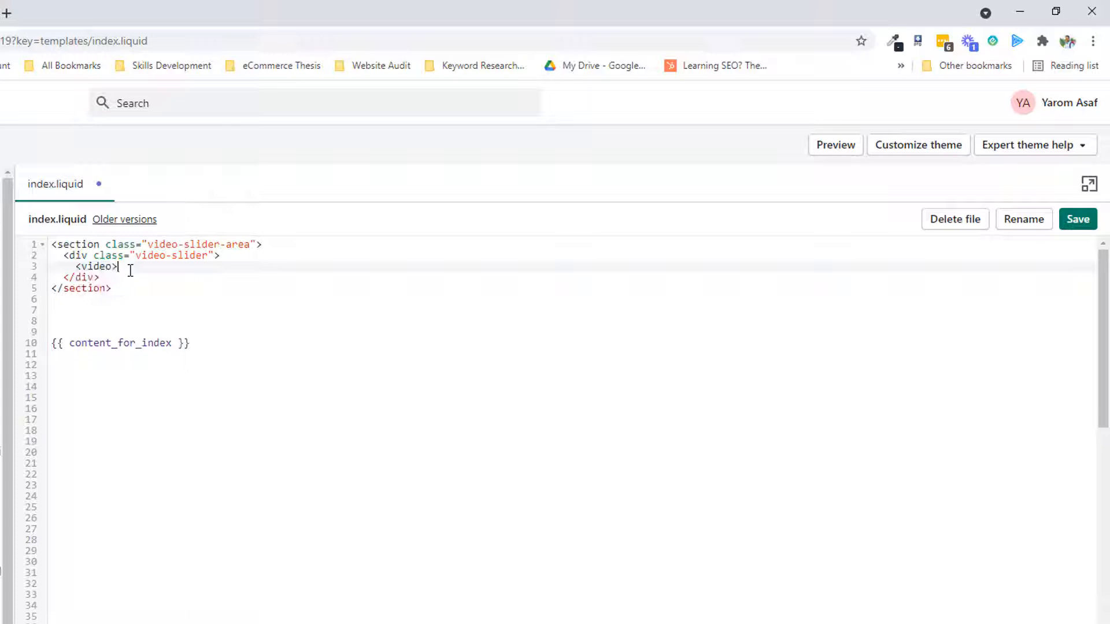
{"action": "type", "text": "</video>"}
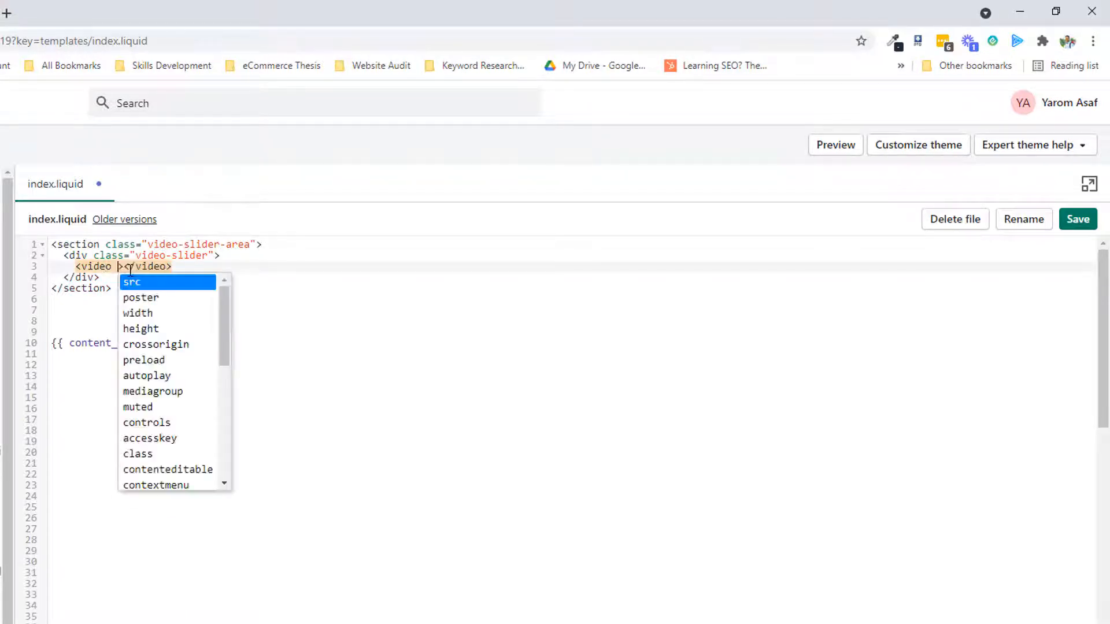
- Give the video tag src="", autoplay, muted, loop and playsinline attributes
{"action": "left_click", "coordinate": [132, 282]}
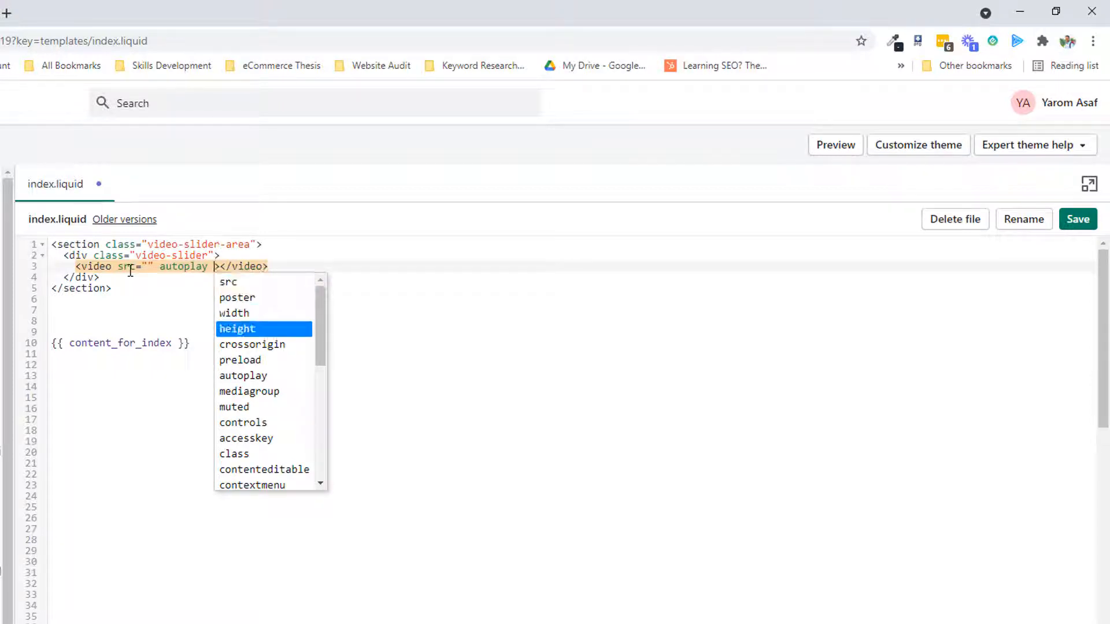
{"action": "key", "text": "Down"}
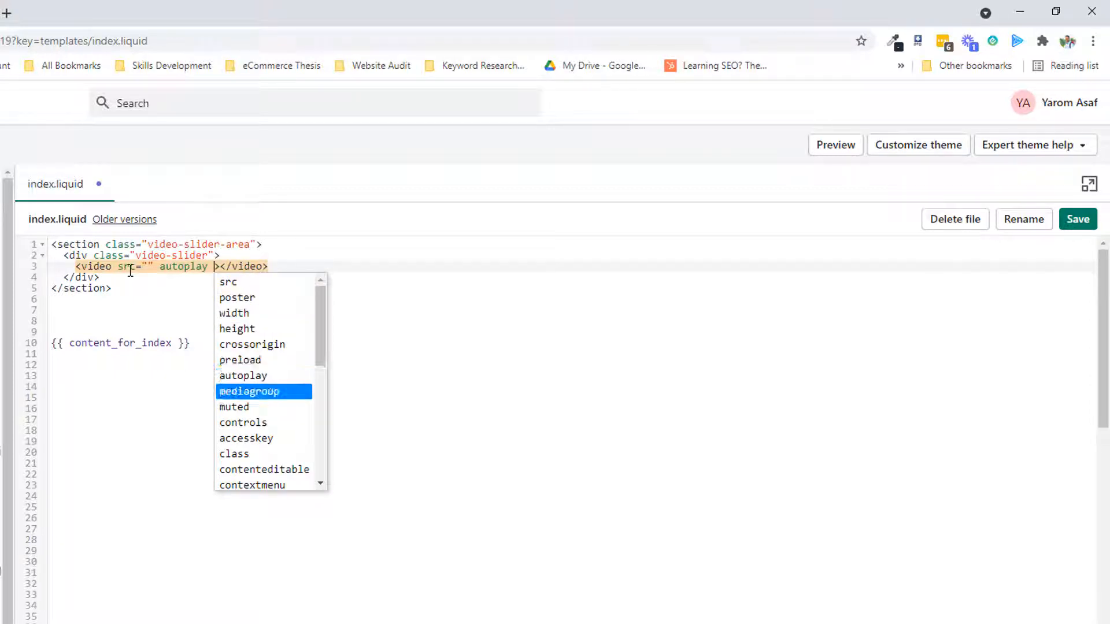
{"action": "key", "text": "Down"}
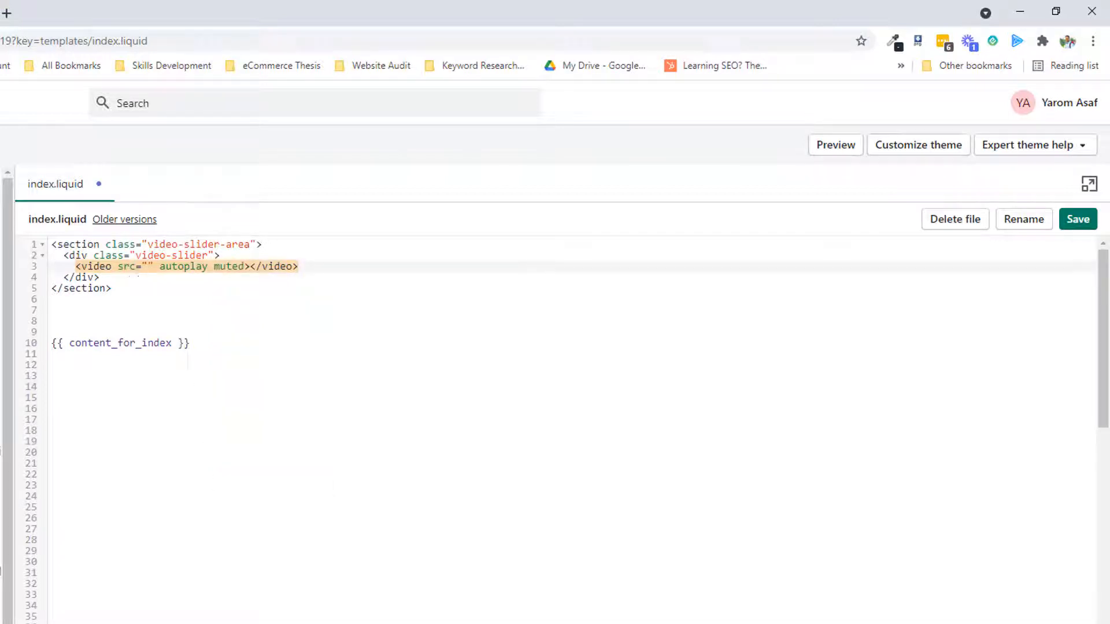
{"action": "type", "text": "l"}
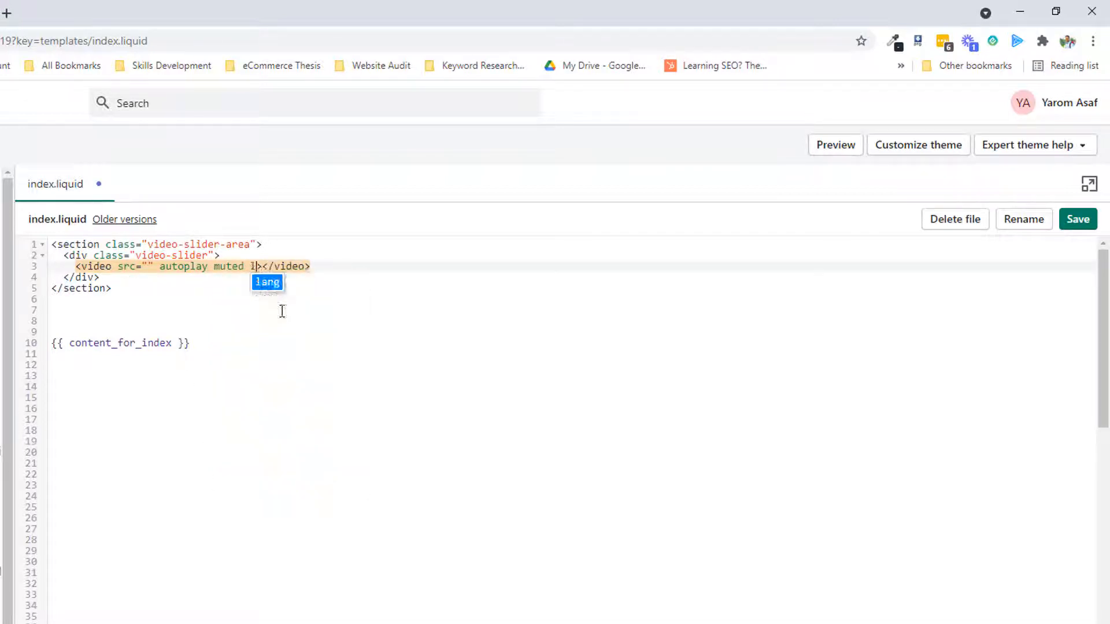
{"action": "type", "text": "oop"}
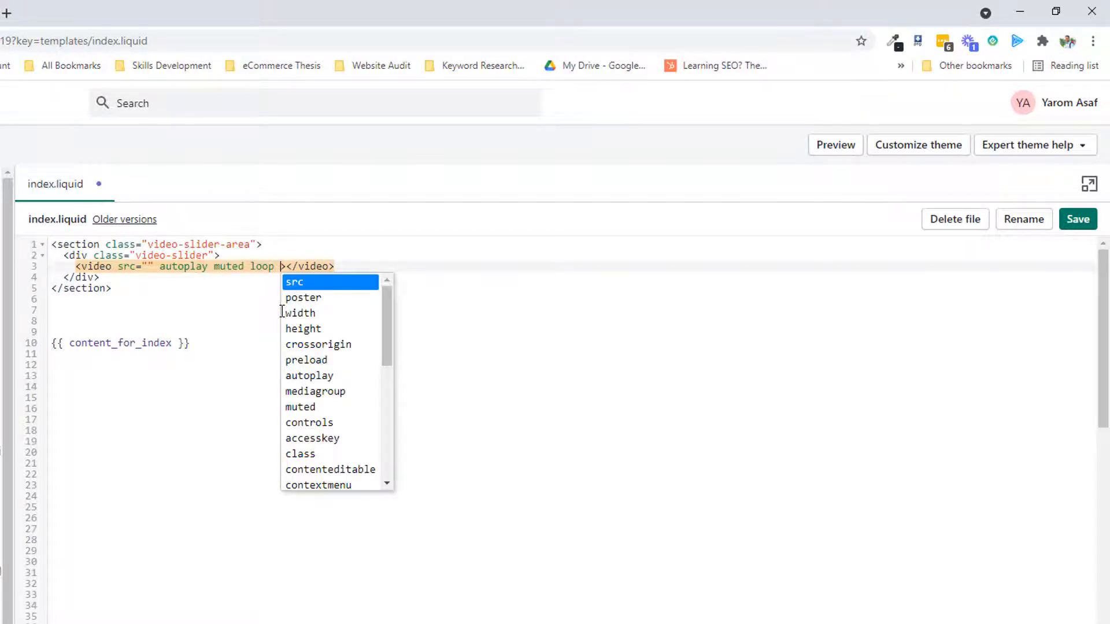
{"action": "type", "text": "playini"}
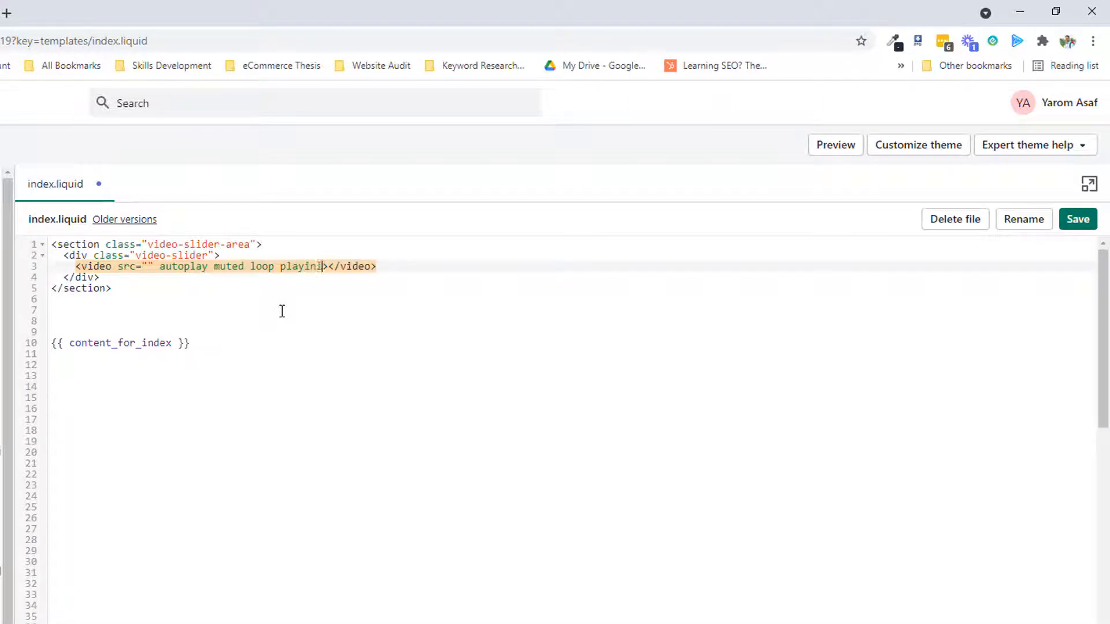
{"action": "type", "text": "line"}
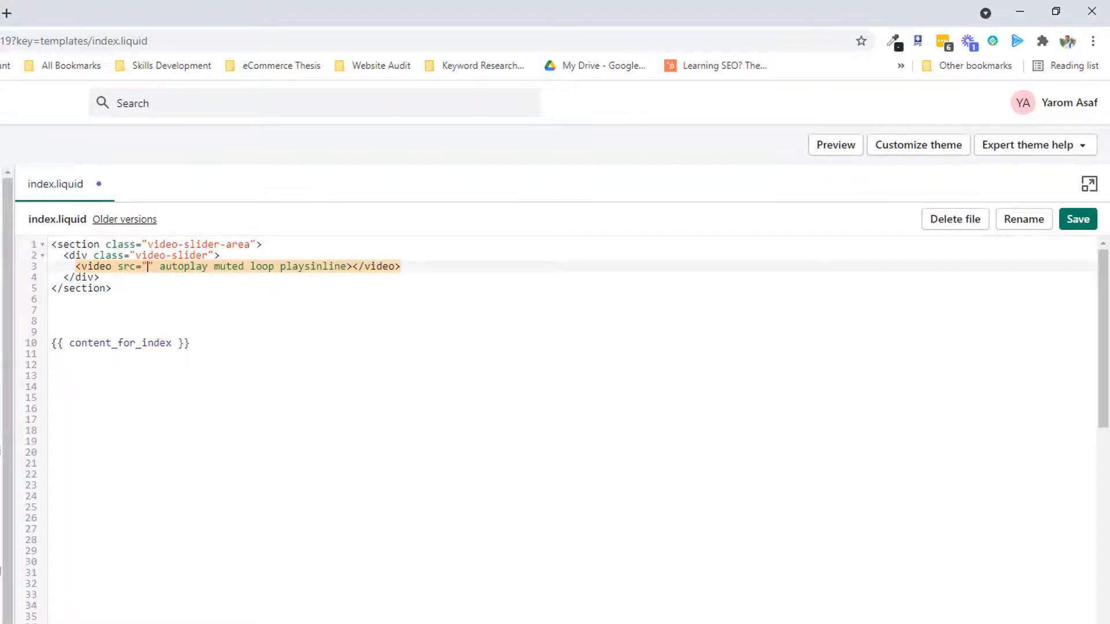
- Point the video src to the Pexels_Videos_2716.mp4 URL on Shopify's CDN
{"action": "type", "text": "https://cdn.shopify.com/s/files/1/0549/1510/4943/files/Pexels_Videos_2716.mp4?v=1615646507"}
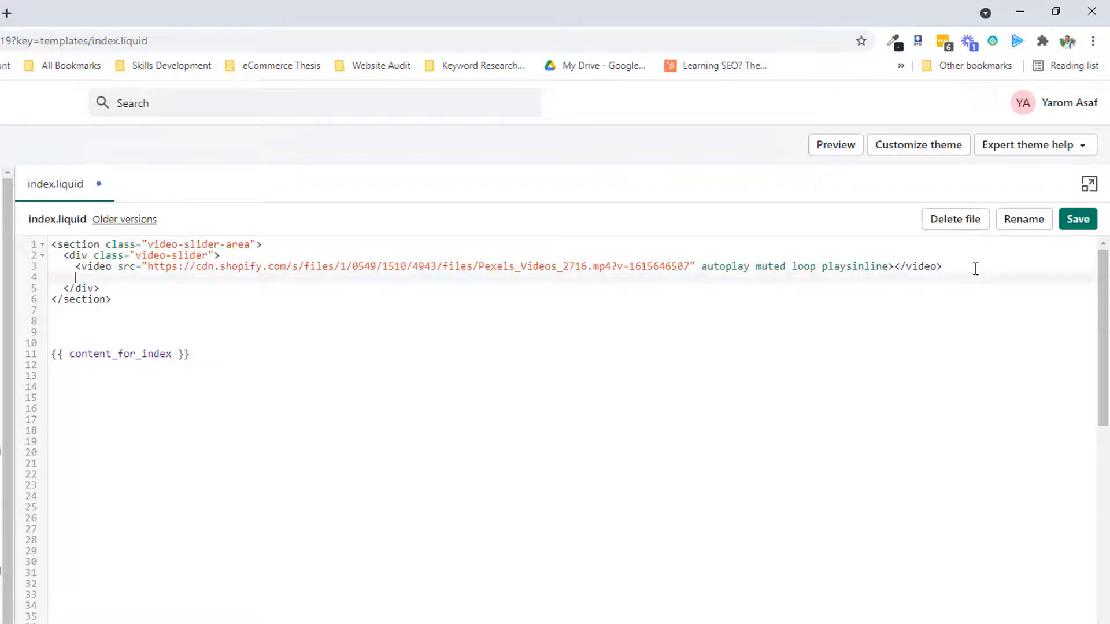
- Write a video-text div holding an h1 reading "For Your Loved One ❤"
{"action": "type", "text": "<div c"}
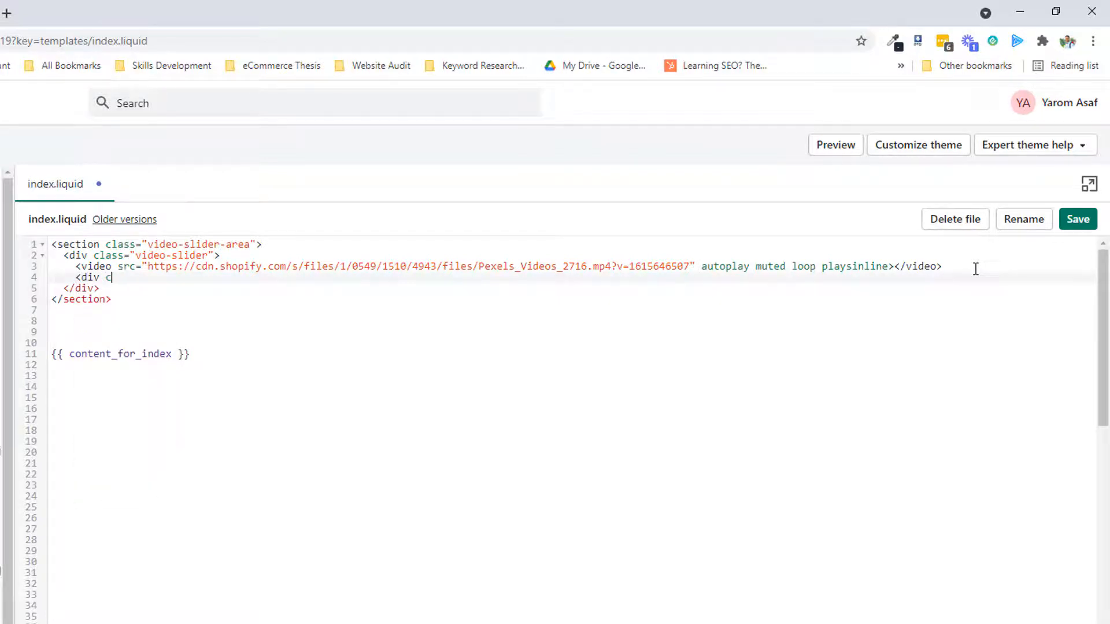
{"action": "type", "text": "lass"}
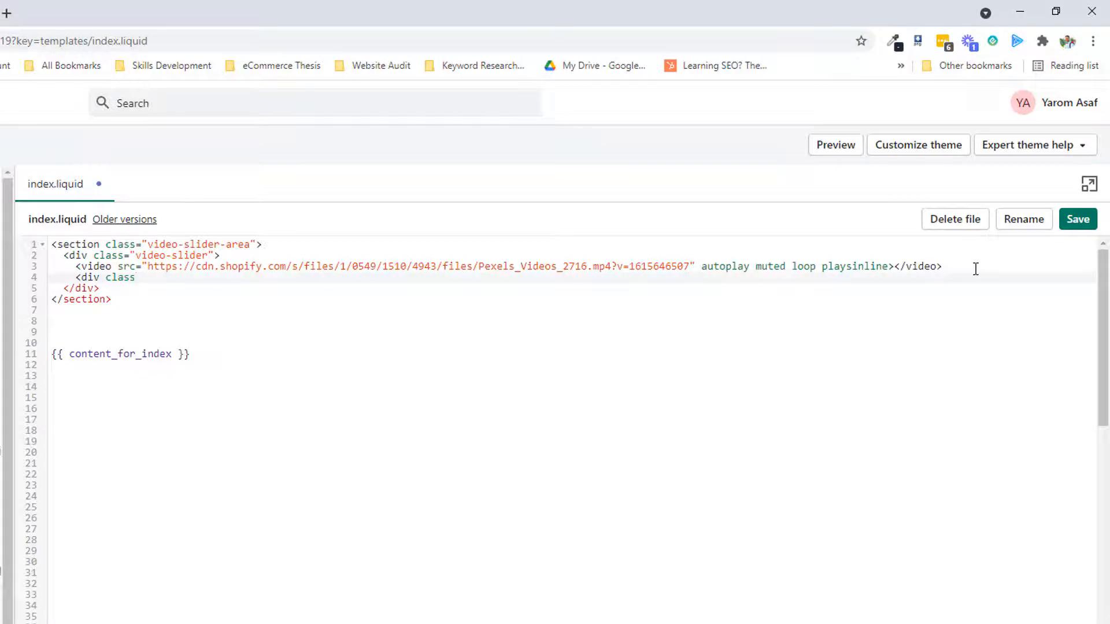
{"action": "type", "text": "v\""}
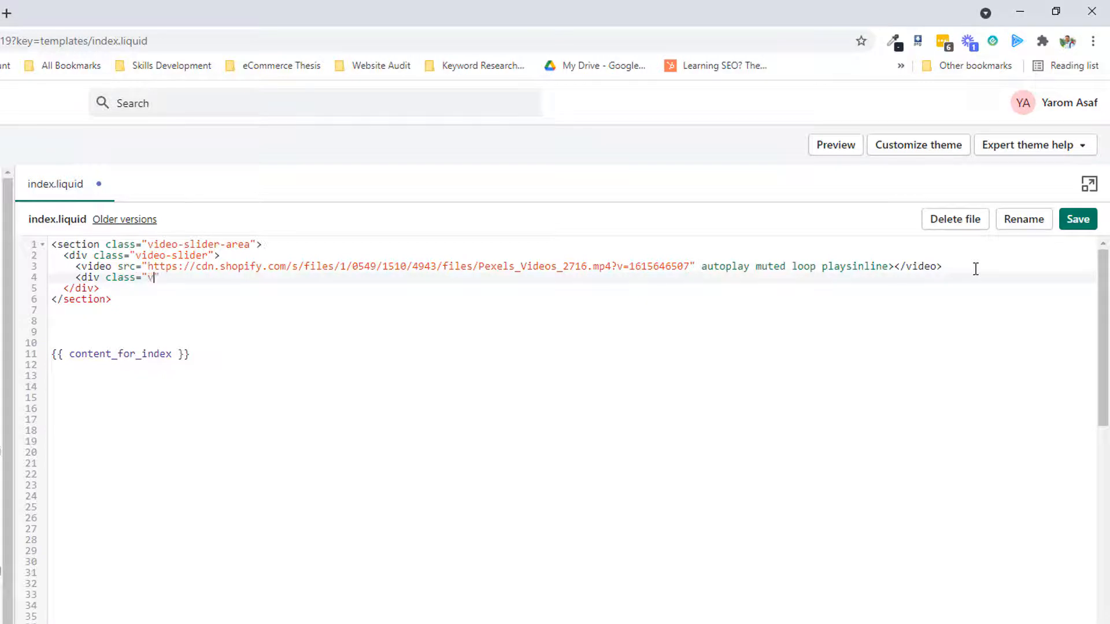
{"action": "type", "text": "ideo"}
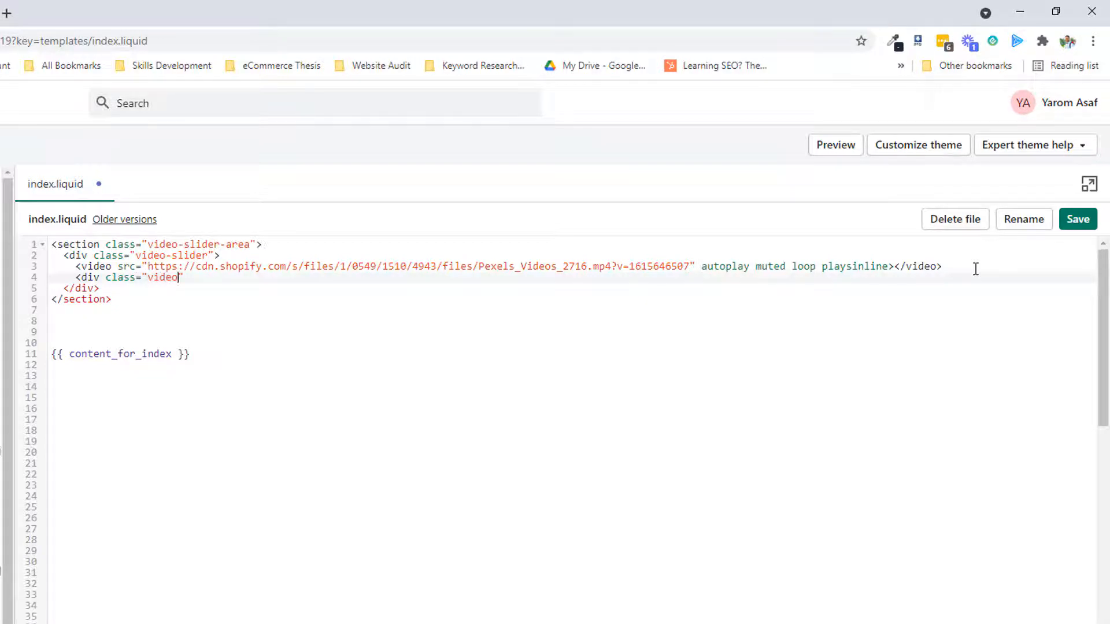
{"action": "type", "text": "-text"}
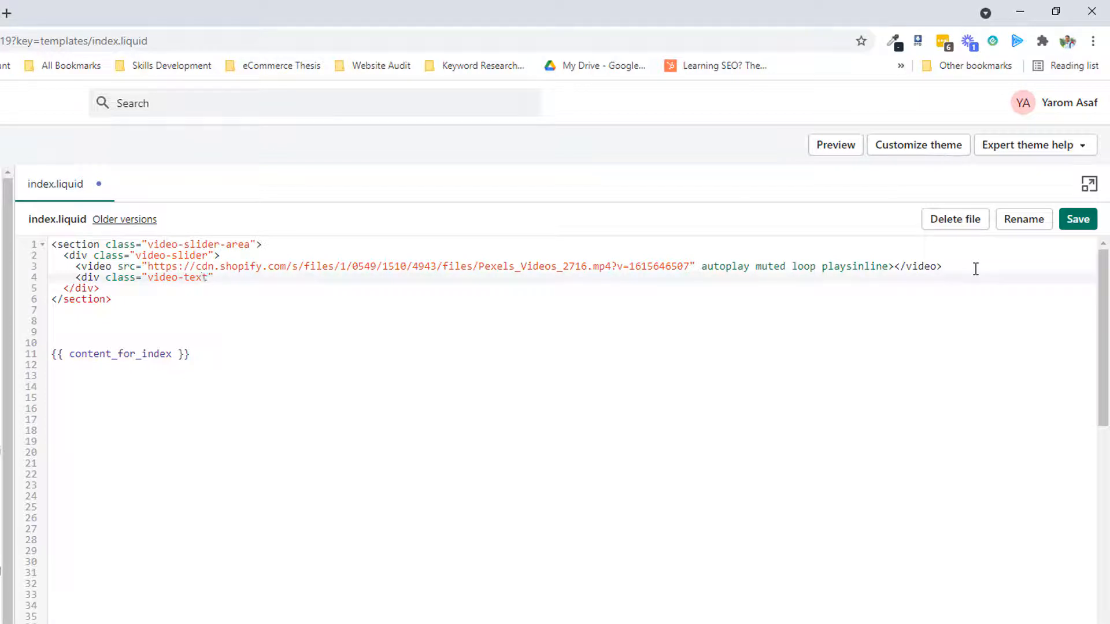
{"action": "type", "text": "<"}
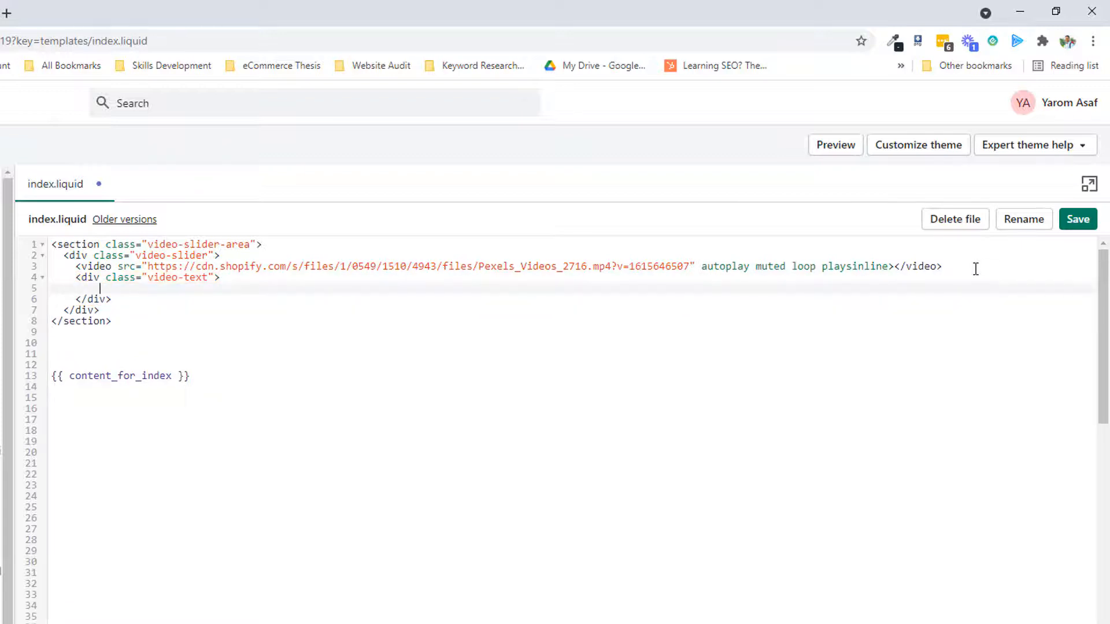
{"action": "type", "text": "<h1></h1>"}
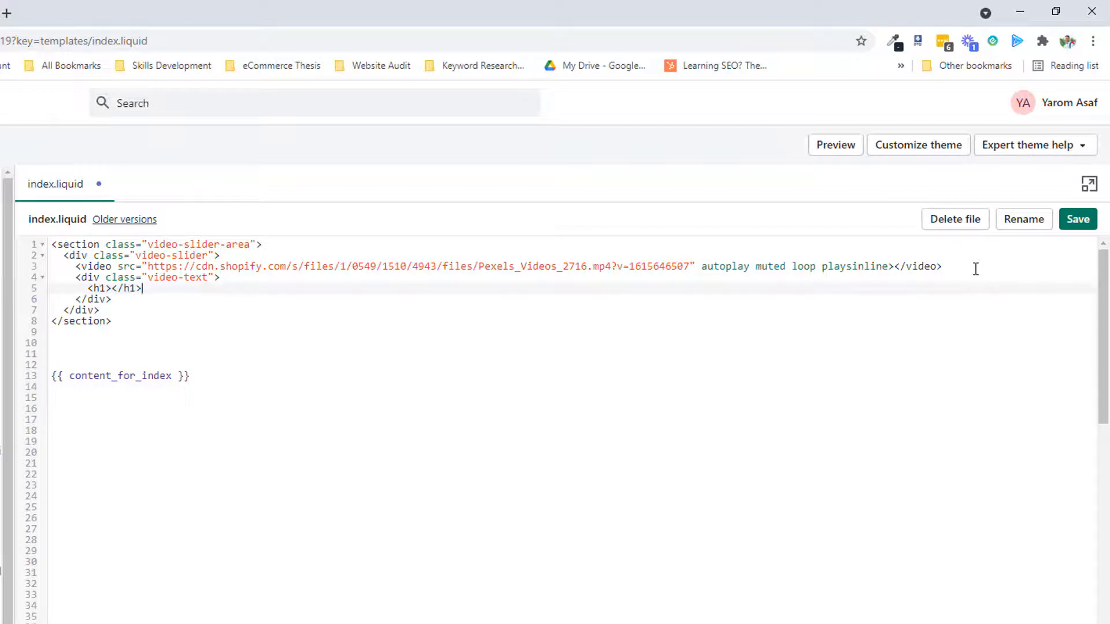
{"action": "type", "text": "For Your Loved One ❤"}
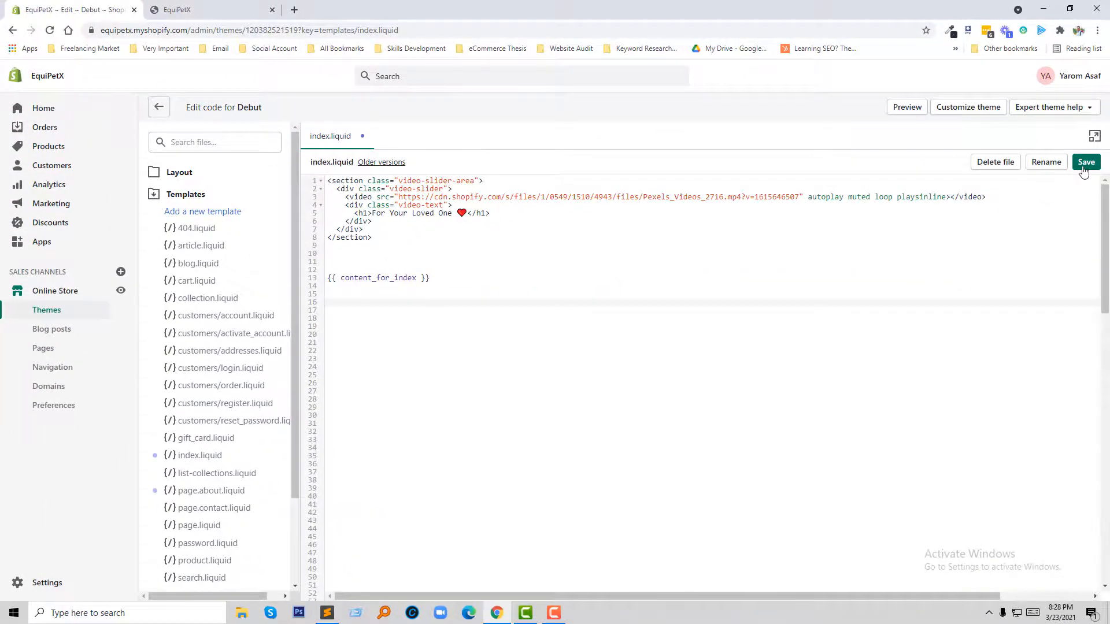
- Save index.liquid and close its editor tab
{"action": "left_click", "coordinate": [1086, 162]}
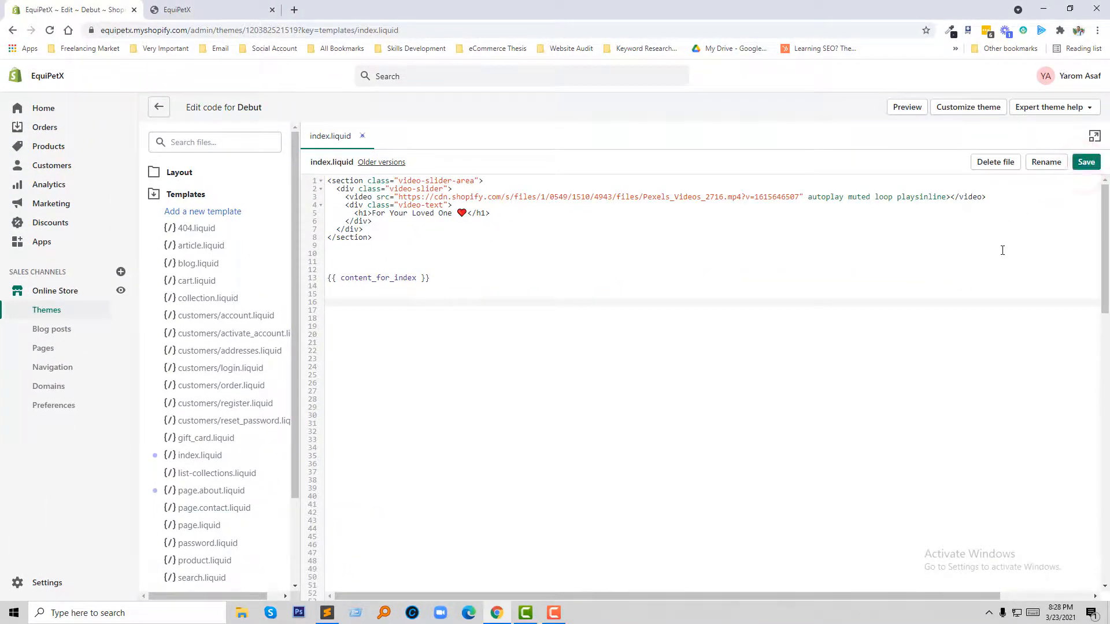
{"action": "left_click", "coordinate": [1086, 162]}
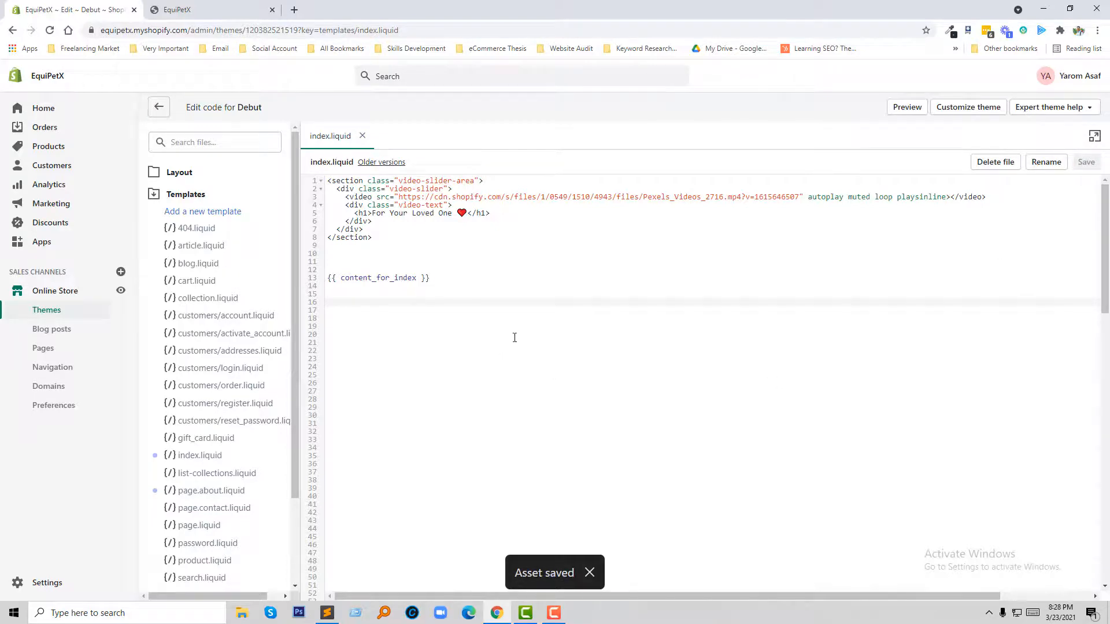
{"action": "mouse_move", "coordinate": [501, 364]}
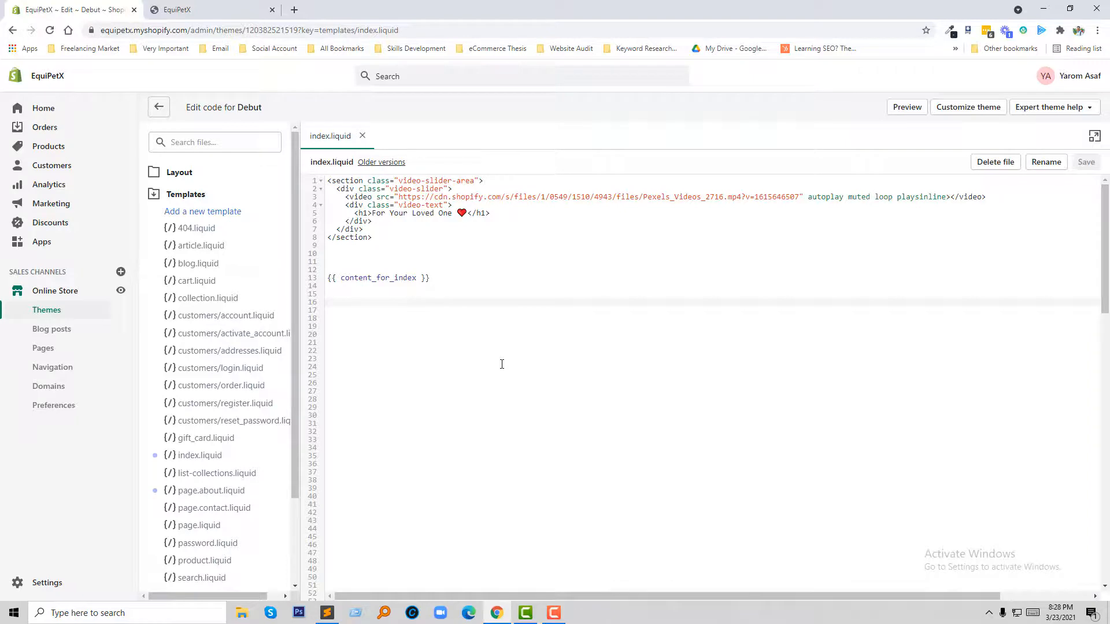
{"action": "left_click", "coordinate": [362, 135]}
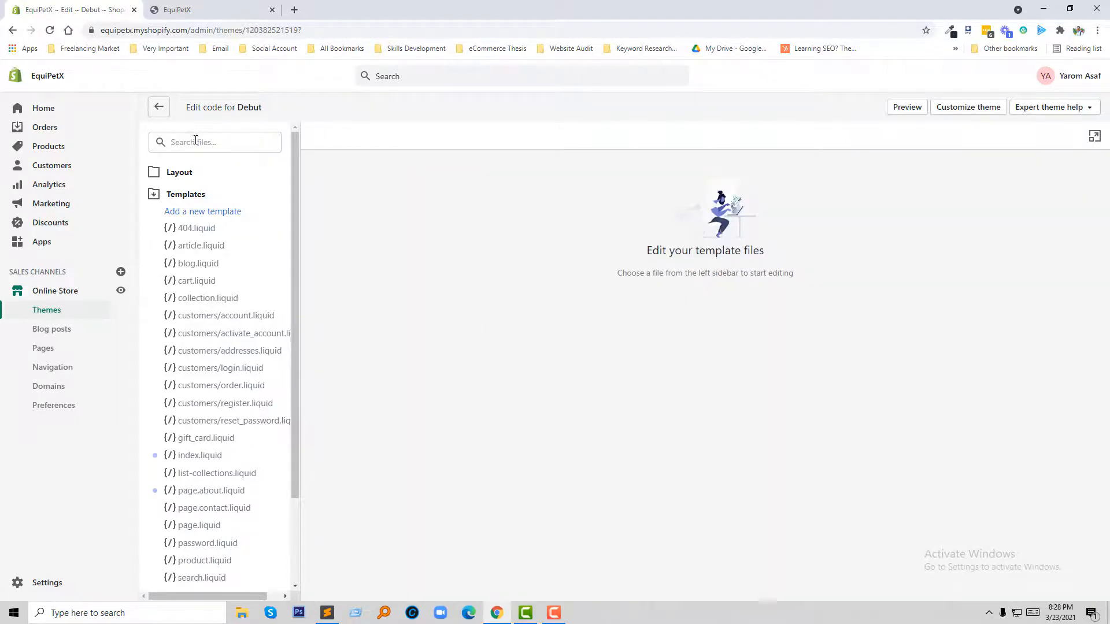
- Search files for "css" and load theme.css from Assets
{"action": "type", "text": "c"}
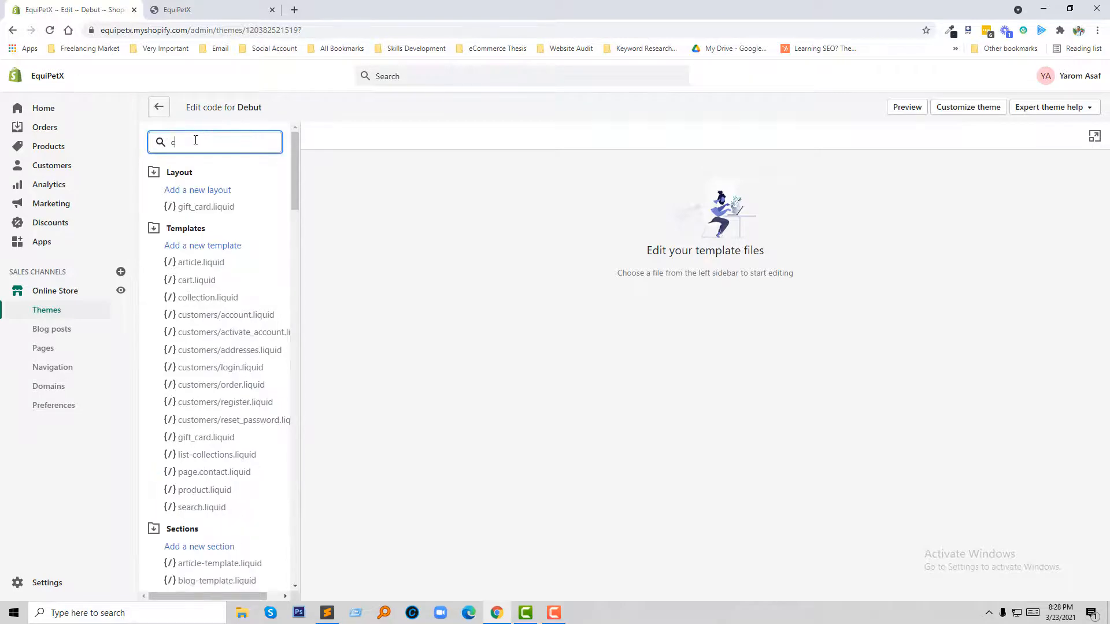
{"action": "type", "text": "ss"}
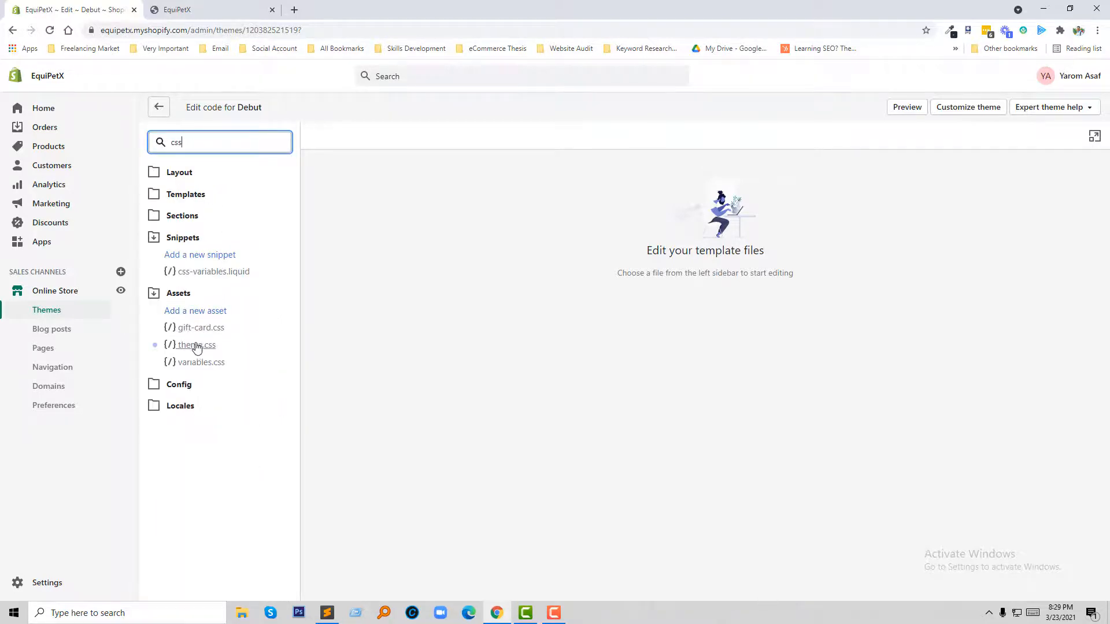
{"action": "mouse_move", "coordinate": [197, 344]}
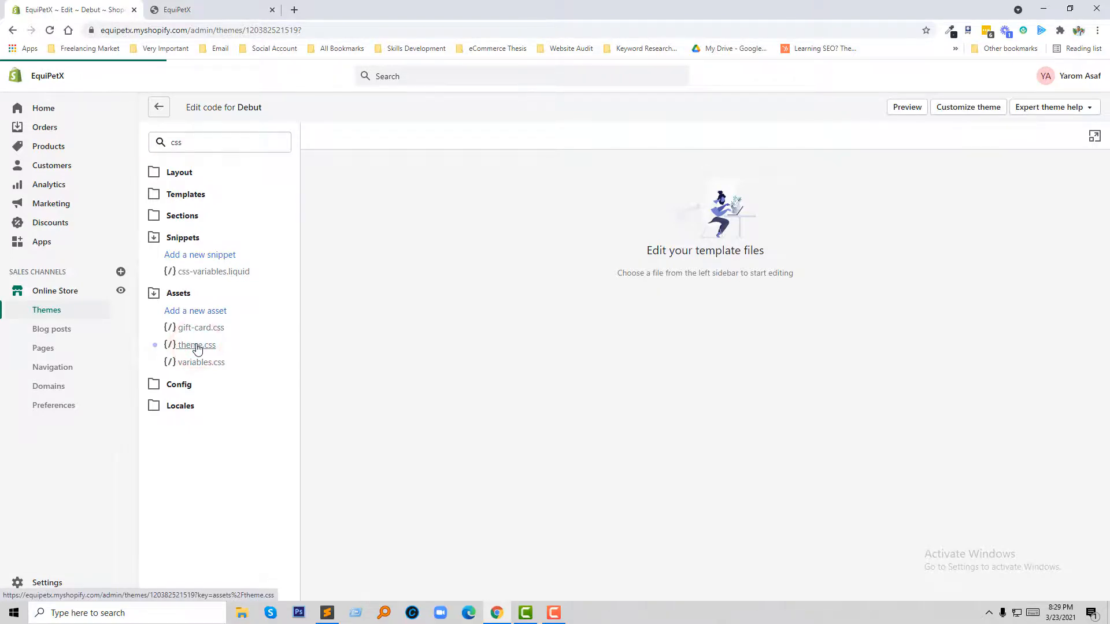
{"action": "left_click", "coordinate": [196, 344]}
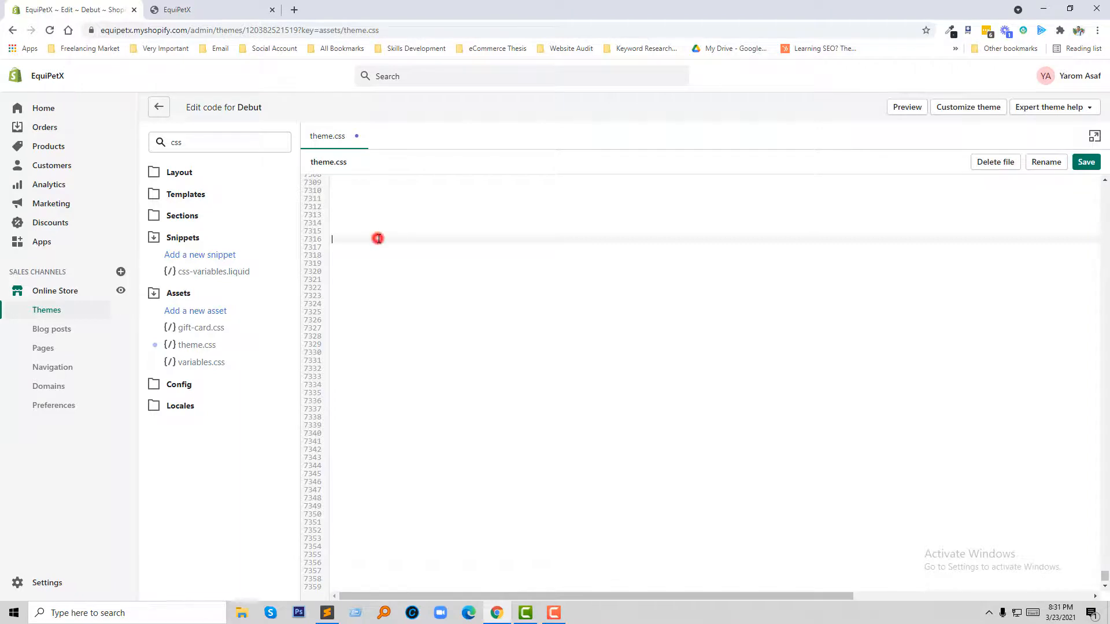
- Append the video-slider-area, overlay, h1 and video-text rules, save theme.css and close it
{"action": "scroll", "scroll_direction": "down", "scroll_amount": 3}
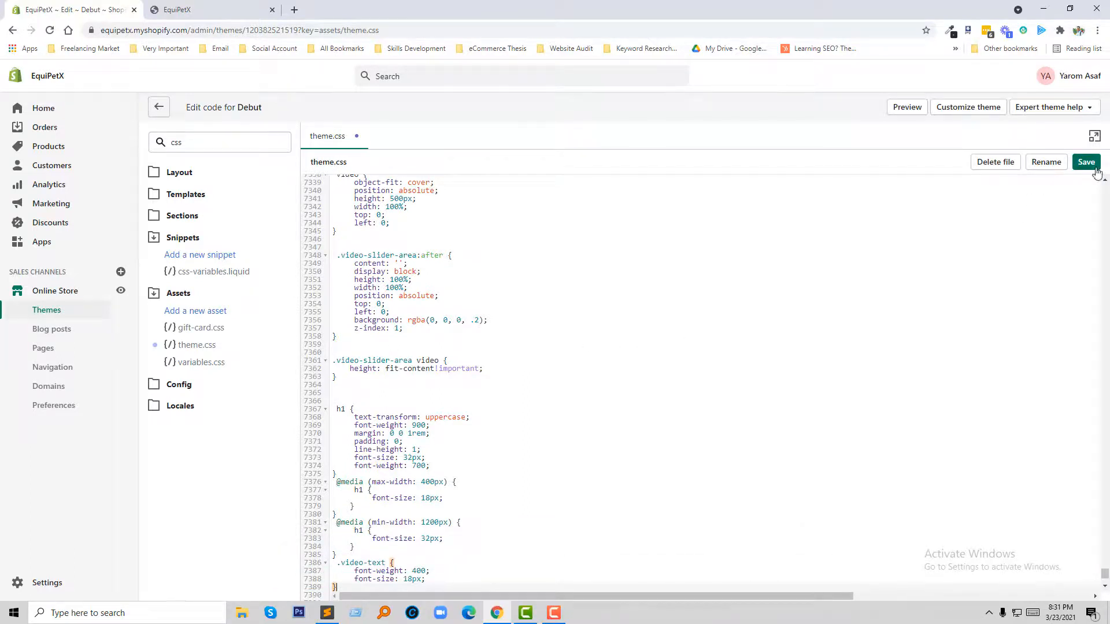
{"action": "left_click", "coordinate": [1086, 162]}
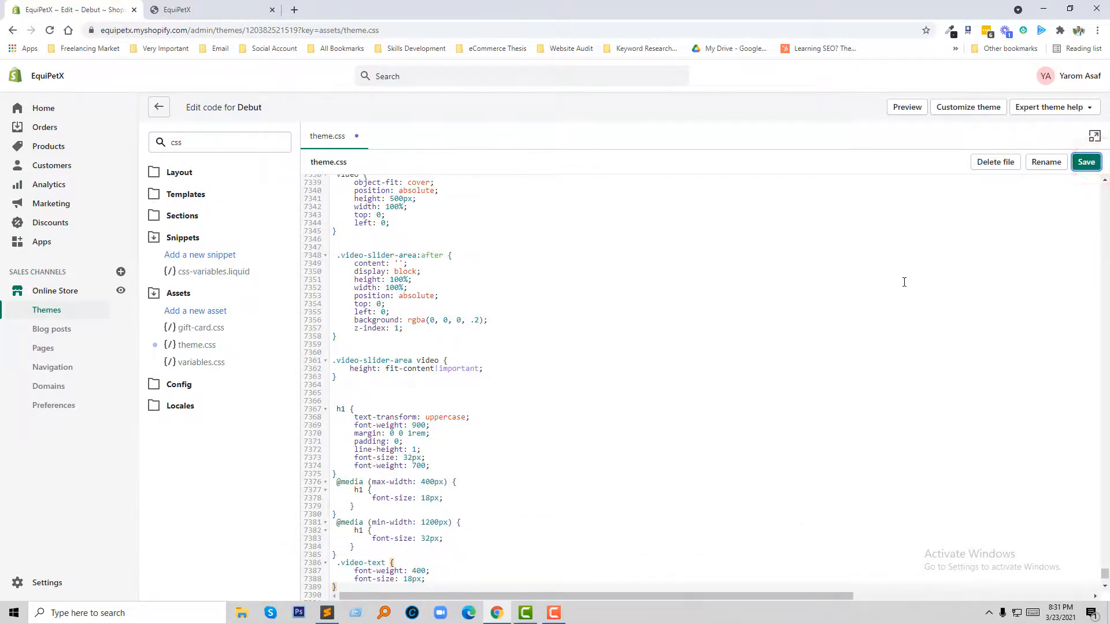
{"action": "left_click", "coordinate": [1085, 162]}
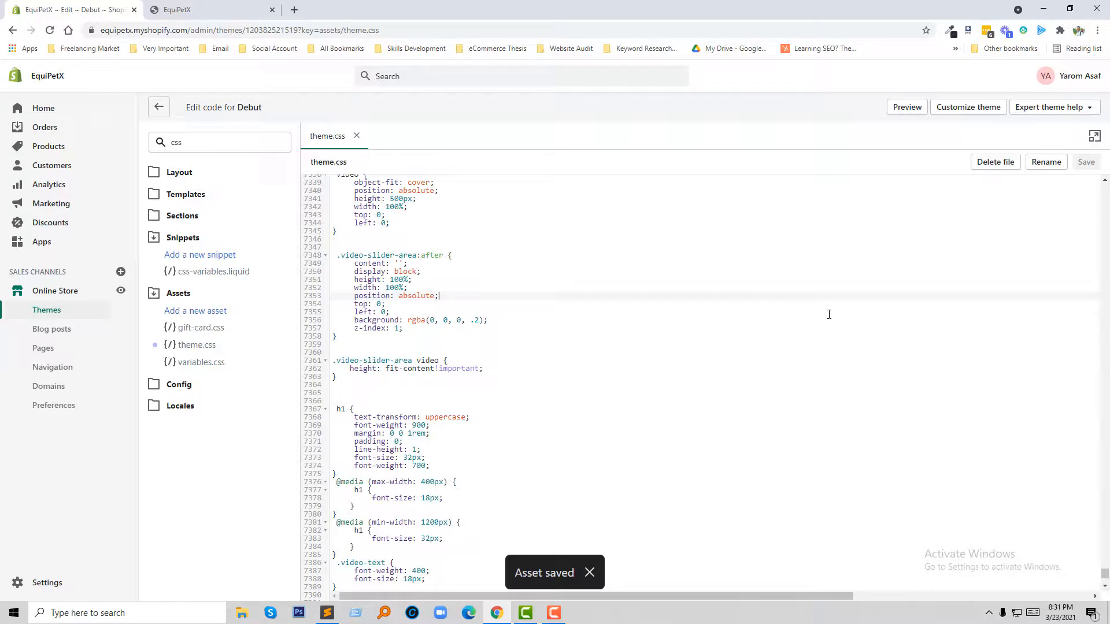
{"action": "left_click", "coordinate": [358, 136]}
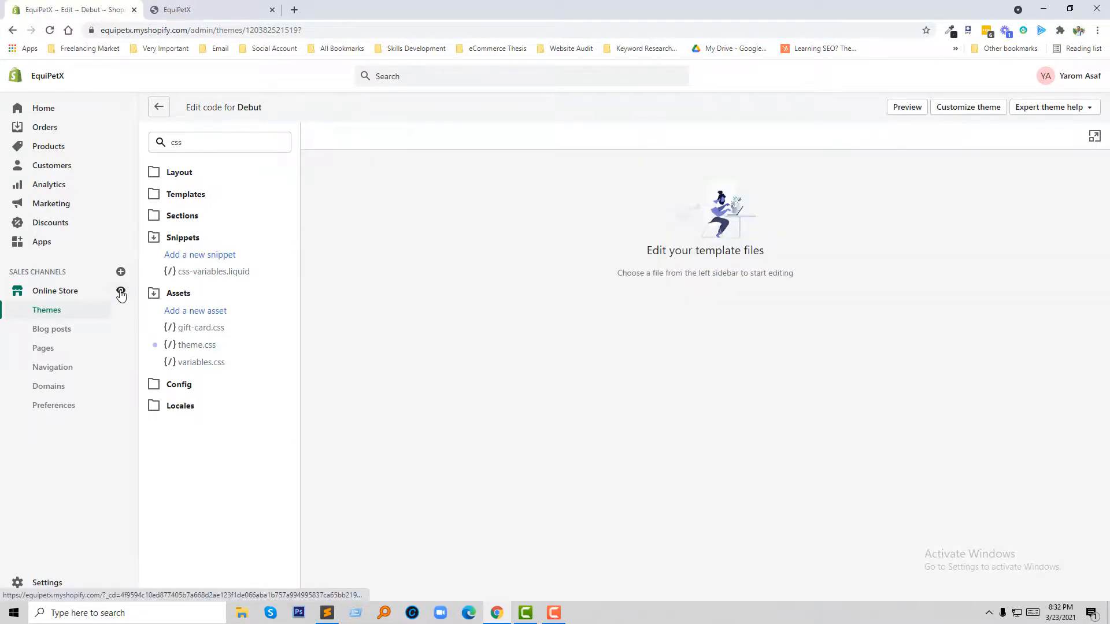
- Preview the live EquiPetX storefront showing the full-width dog video behind 'For Your Loved One'
{"action": "left_click", "coordinate": [121, 291]}
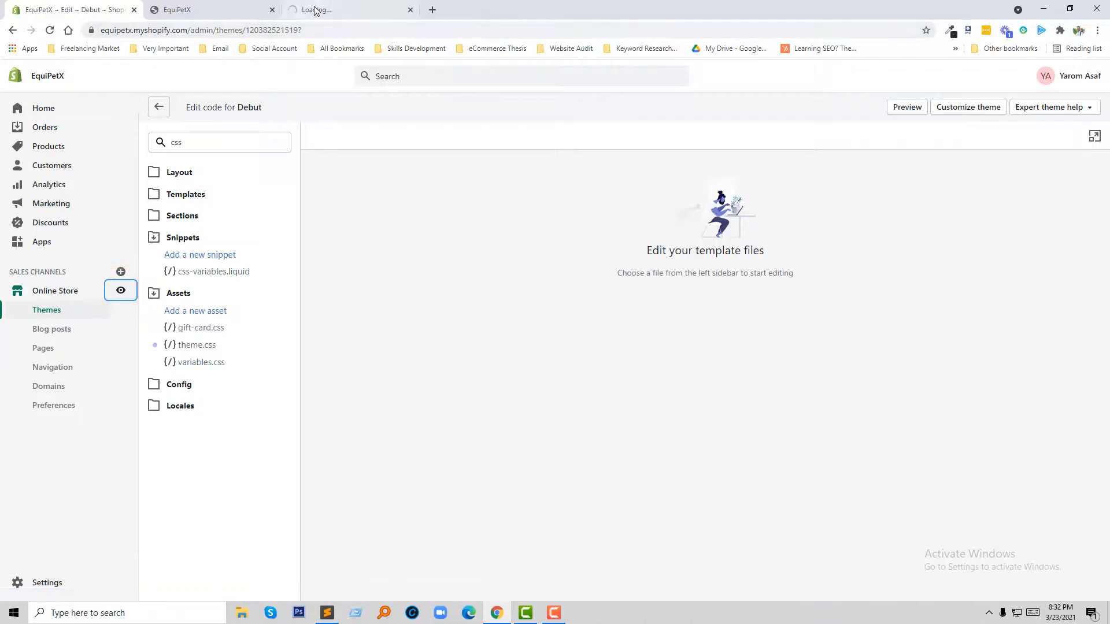
{"action": "left_click", "coordinate": [347, 10]}
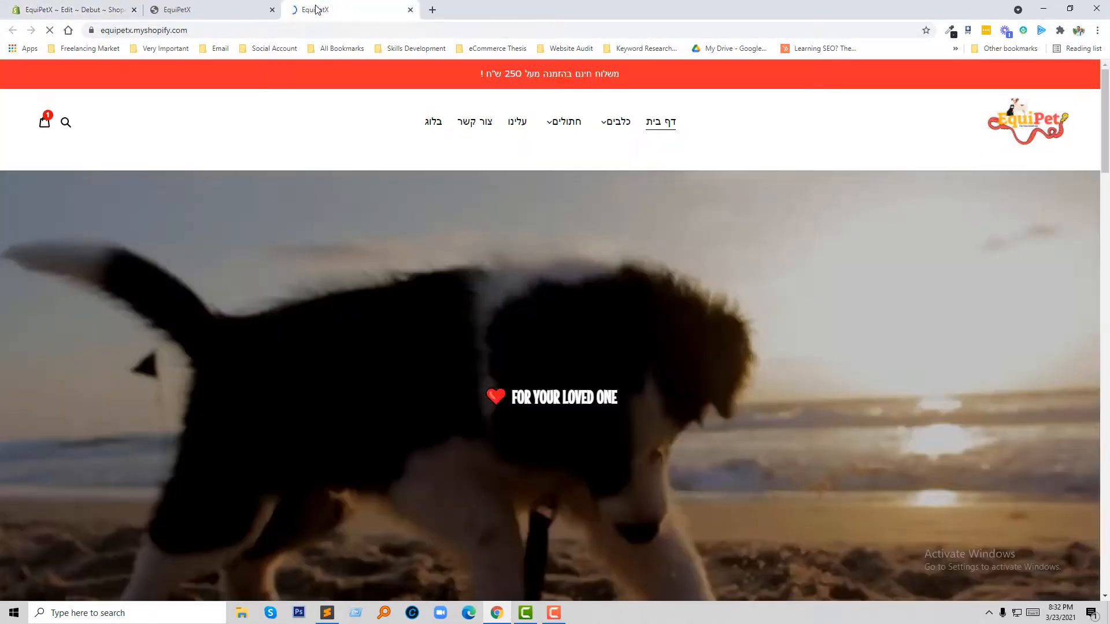